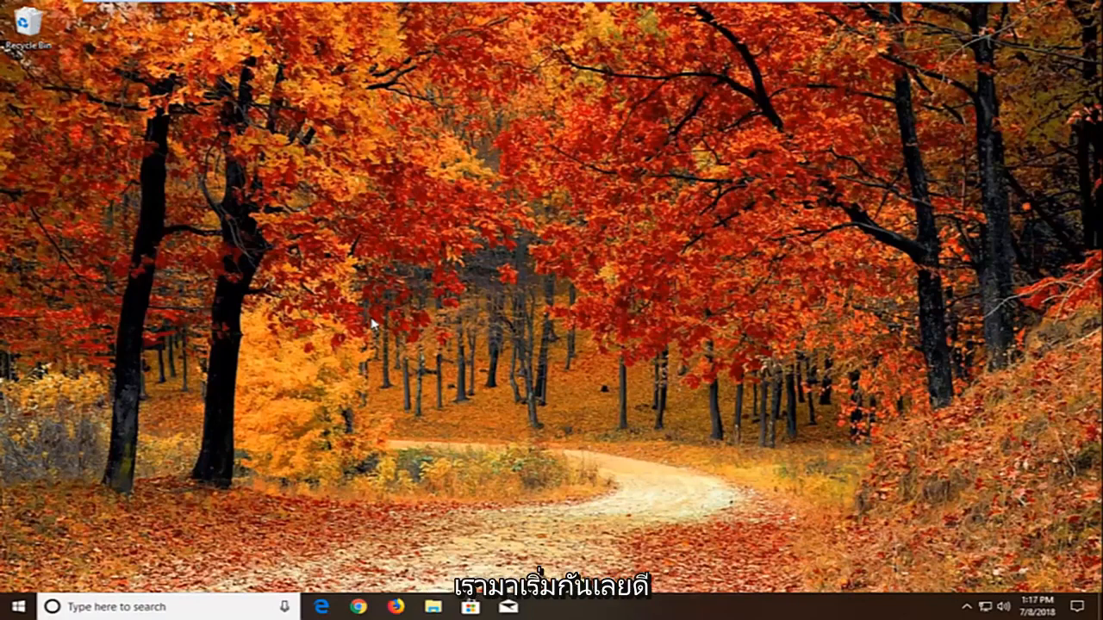
Step: Open the Start menu search to look for the Services app
left_click(13, 607)
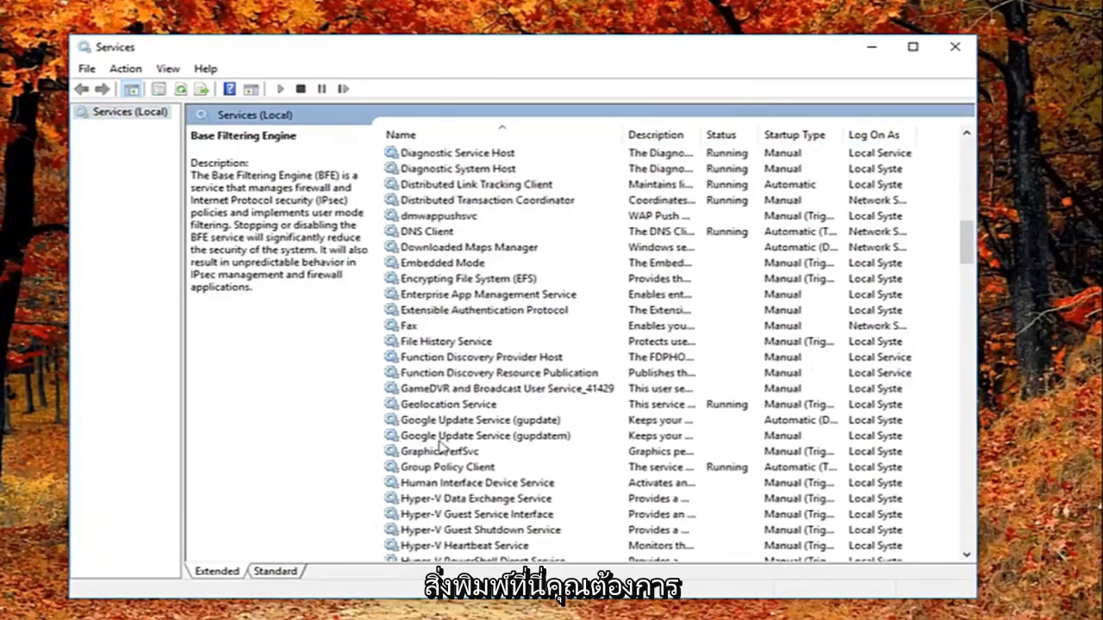
Step: Set Function Discovery Resource Publication's startup type to Automatic (Delayed Start)
left_click(499, 372)
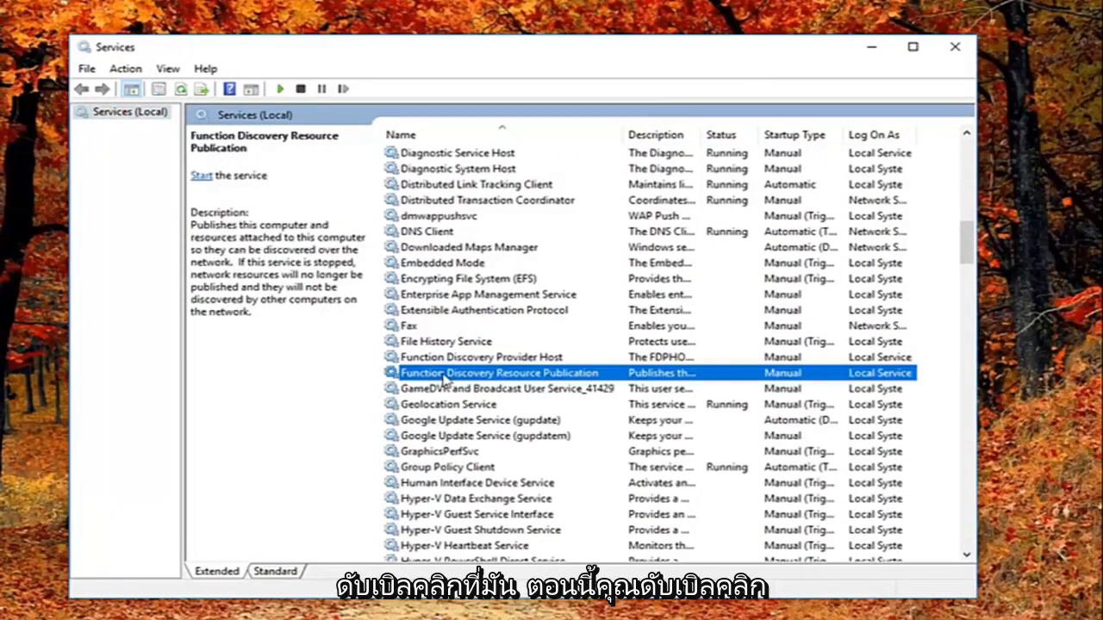
double_click(499, 372)
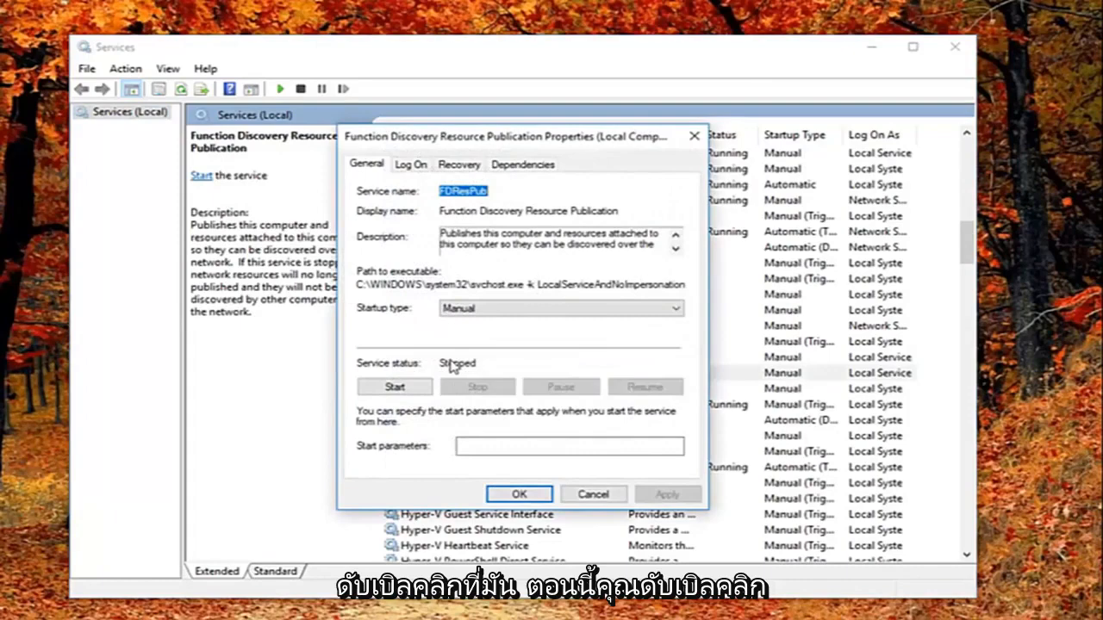
mouse_move(558, 138)
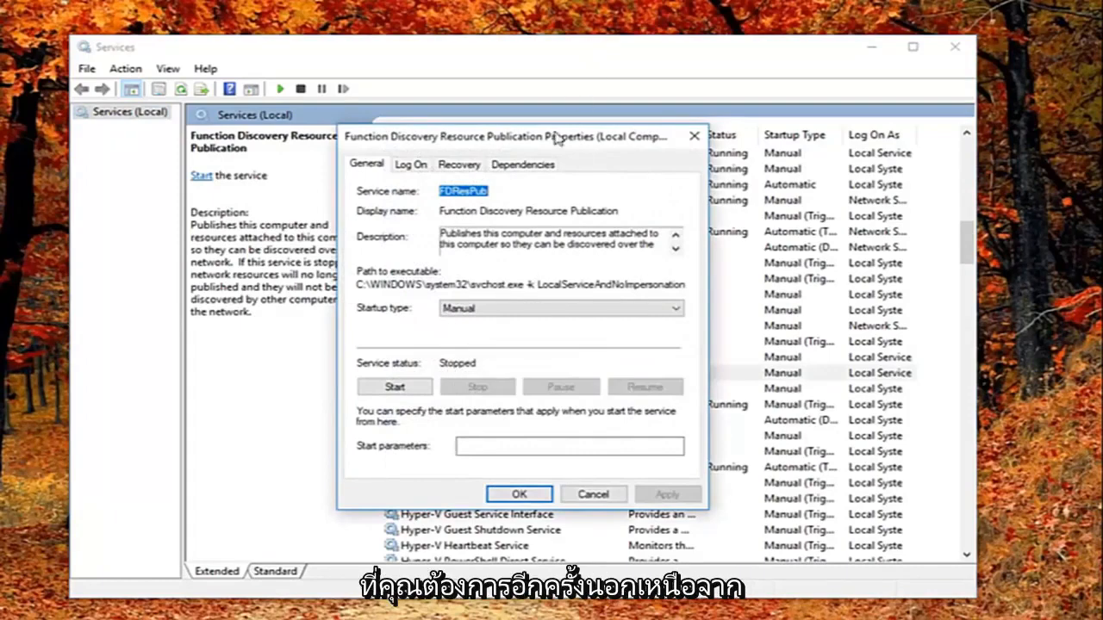
left_click_drag(517, 136, 642, 123)
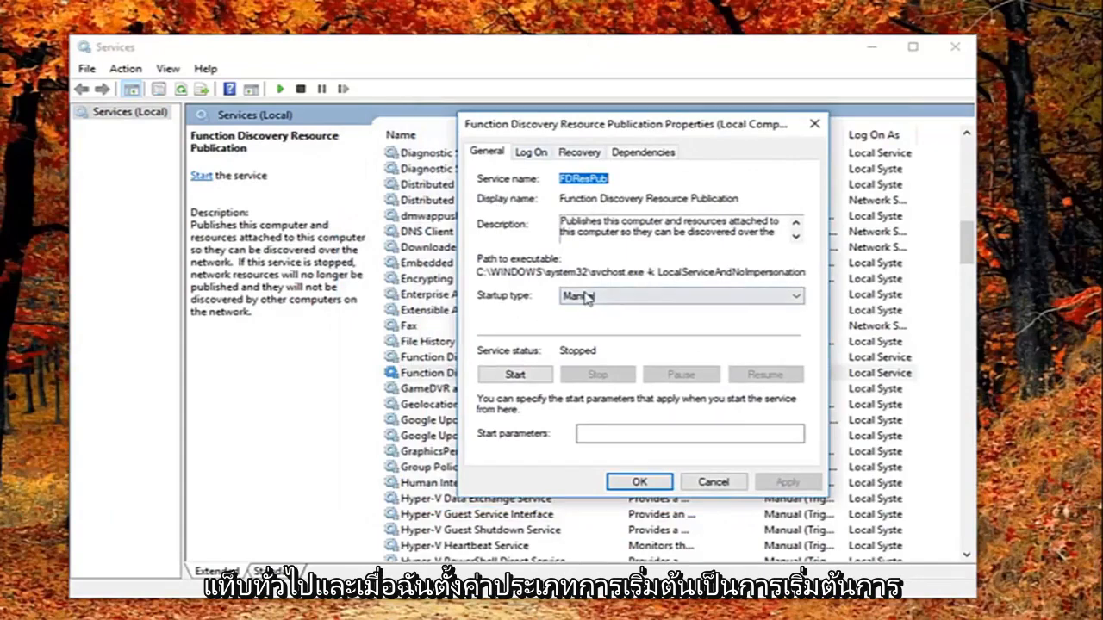
left_click(680, 296)
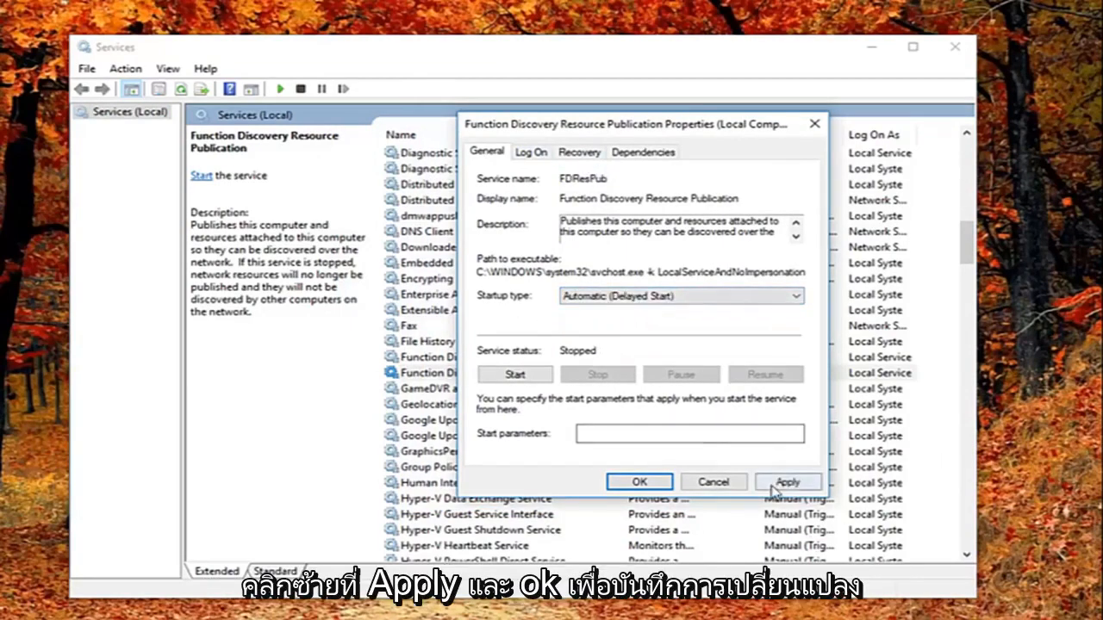
left_click(640, 482)
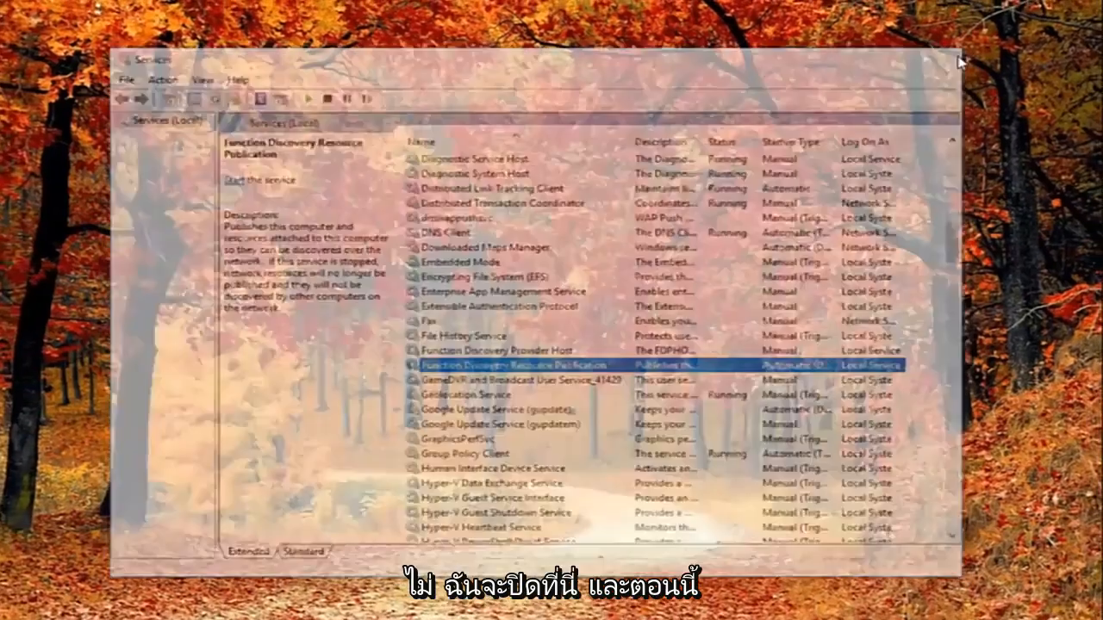
Step: Close Services and open Windows Update settings from the Start search
left_click(942, 53)
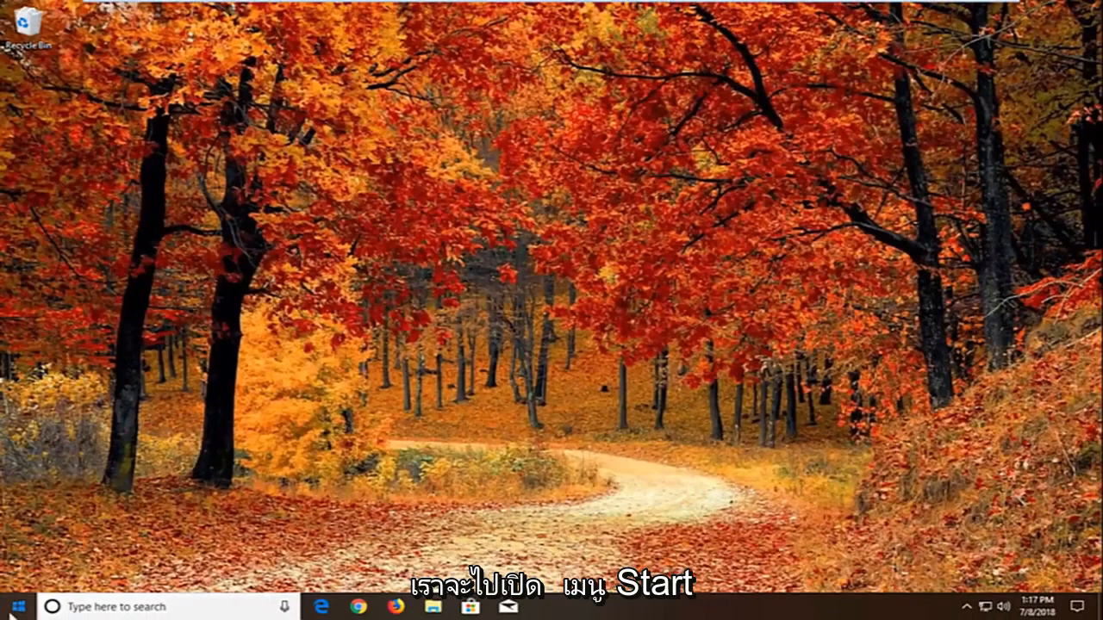
left_click(11, 607)
type("windows update")
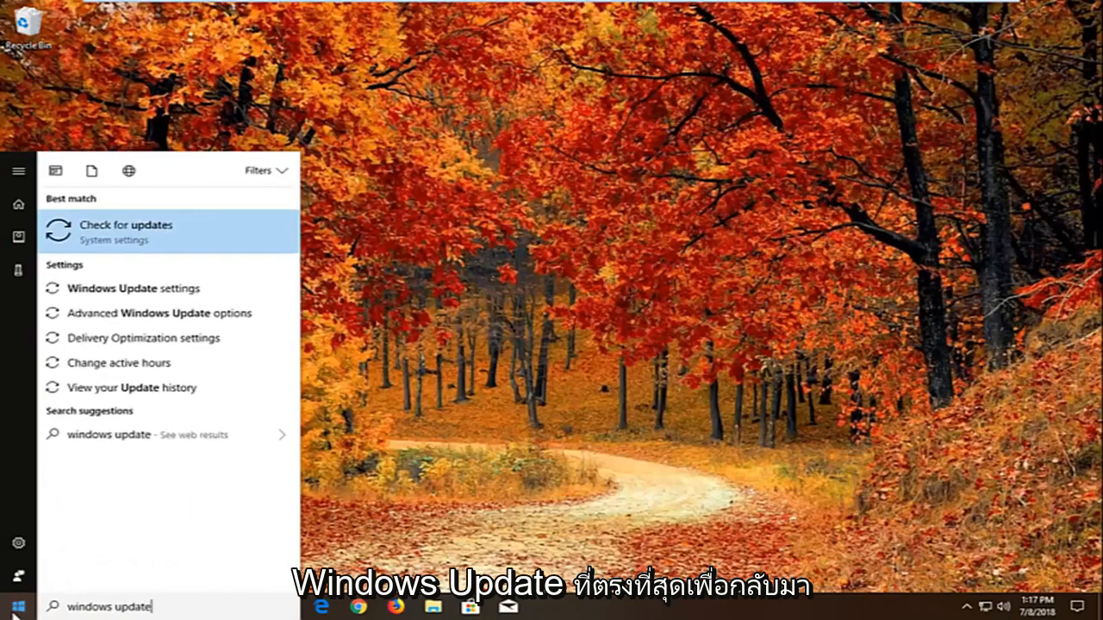
mouse_move(134, 289)
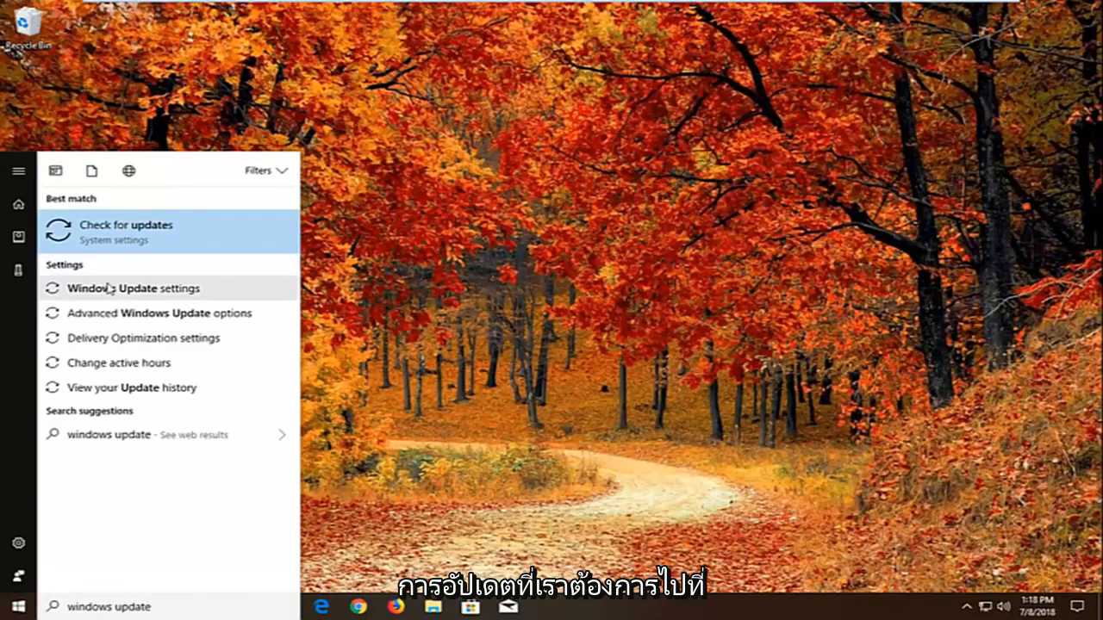
left_click(125, 225)
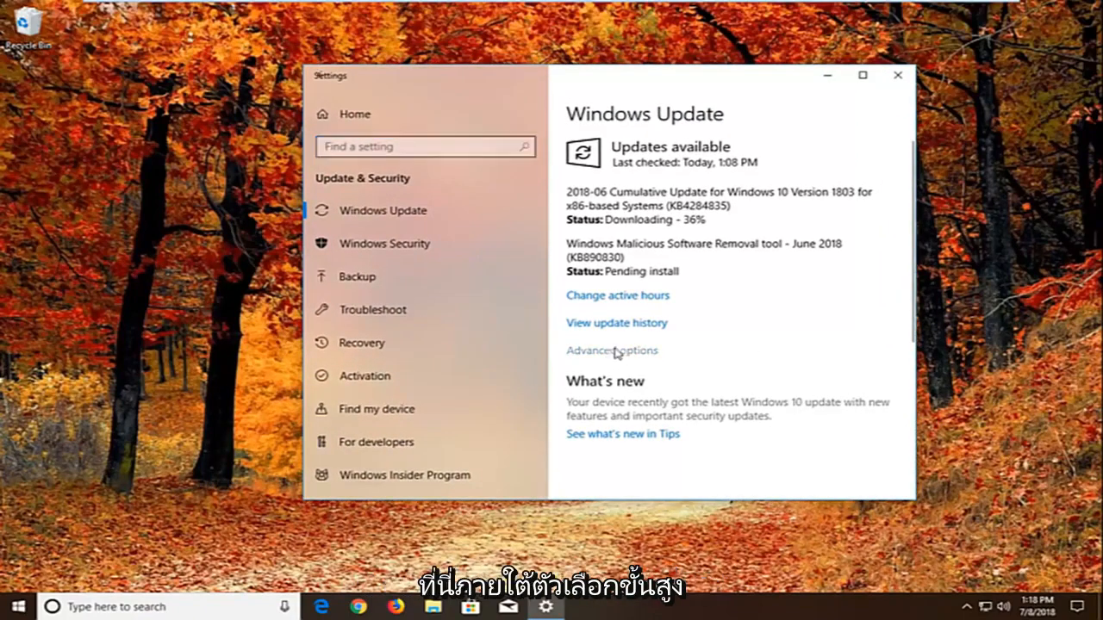
Step: Go through Advanced options to the Delivery Optimization page
left_click(611, 350)
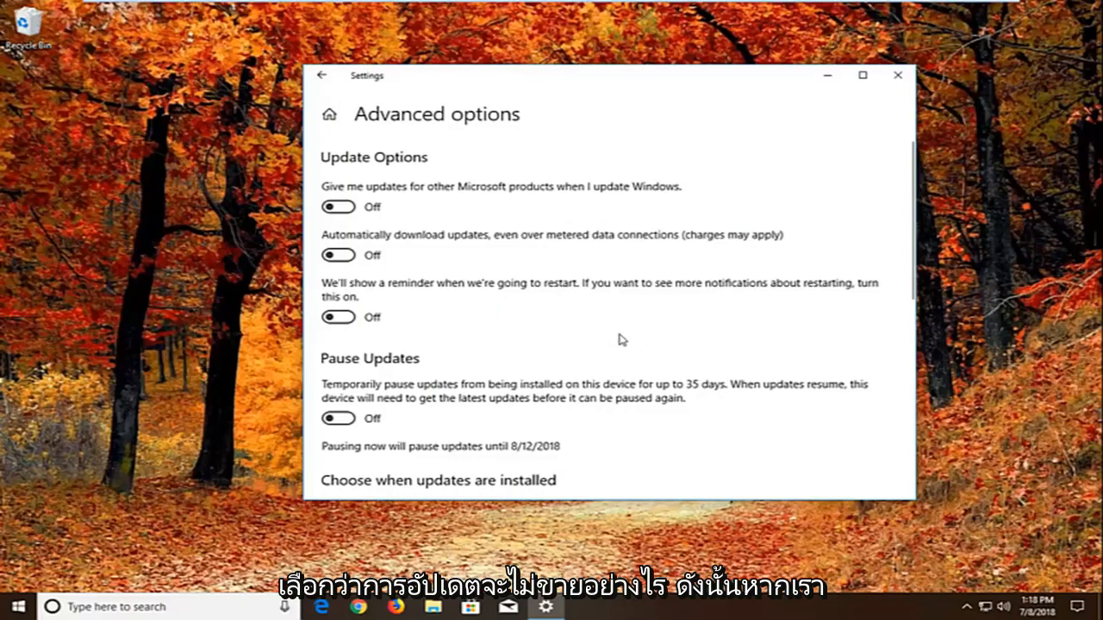
scroll("down", 3)
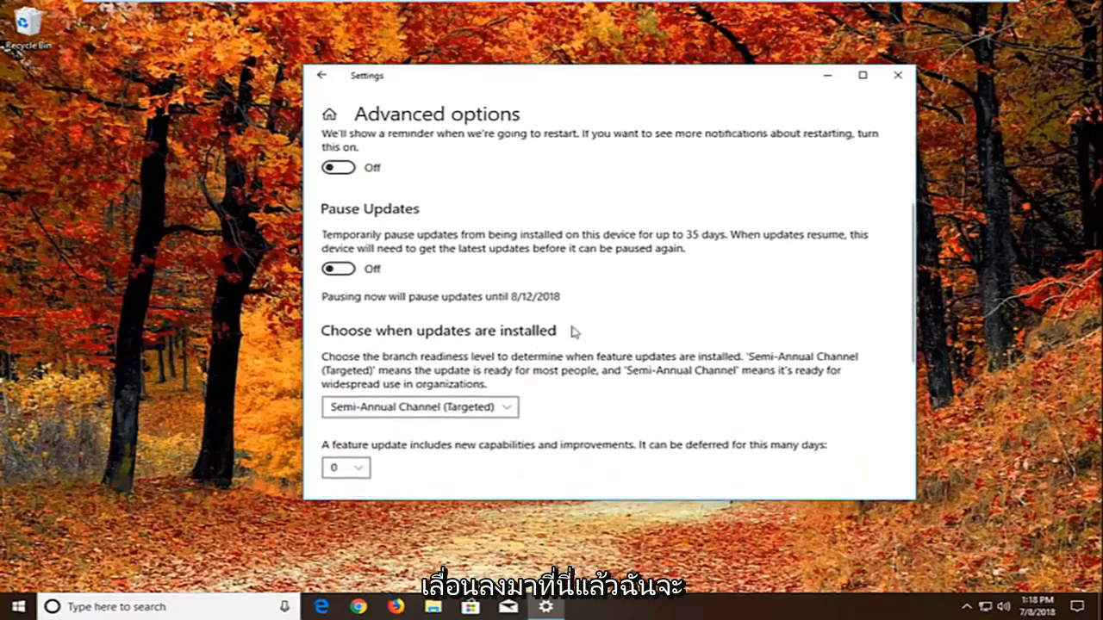
scroll("down", 3)
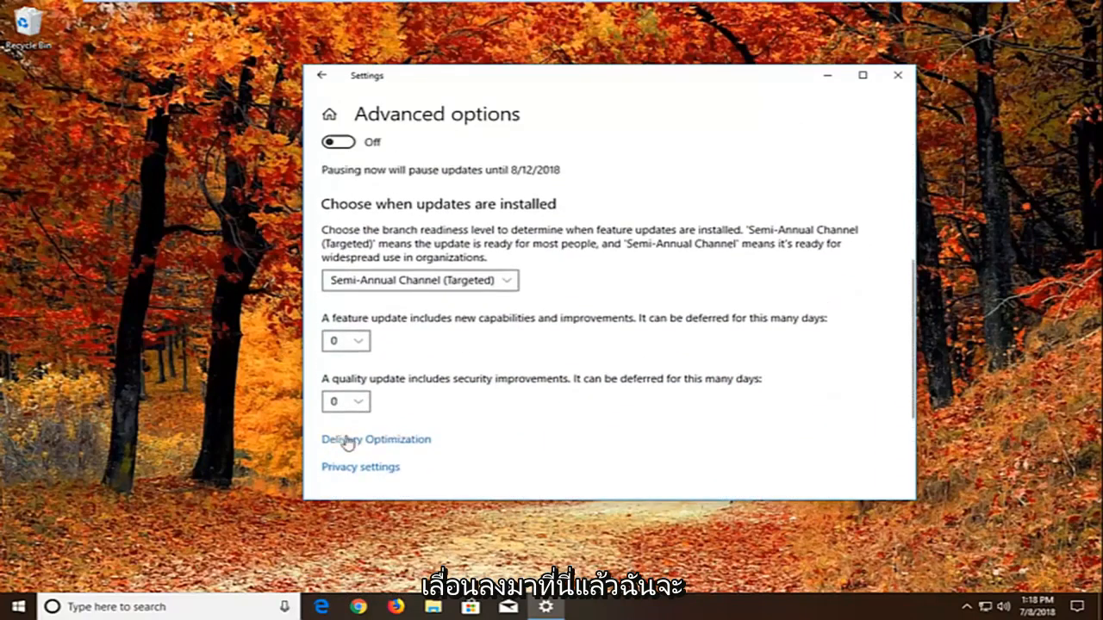
left_click(376, 438)
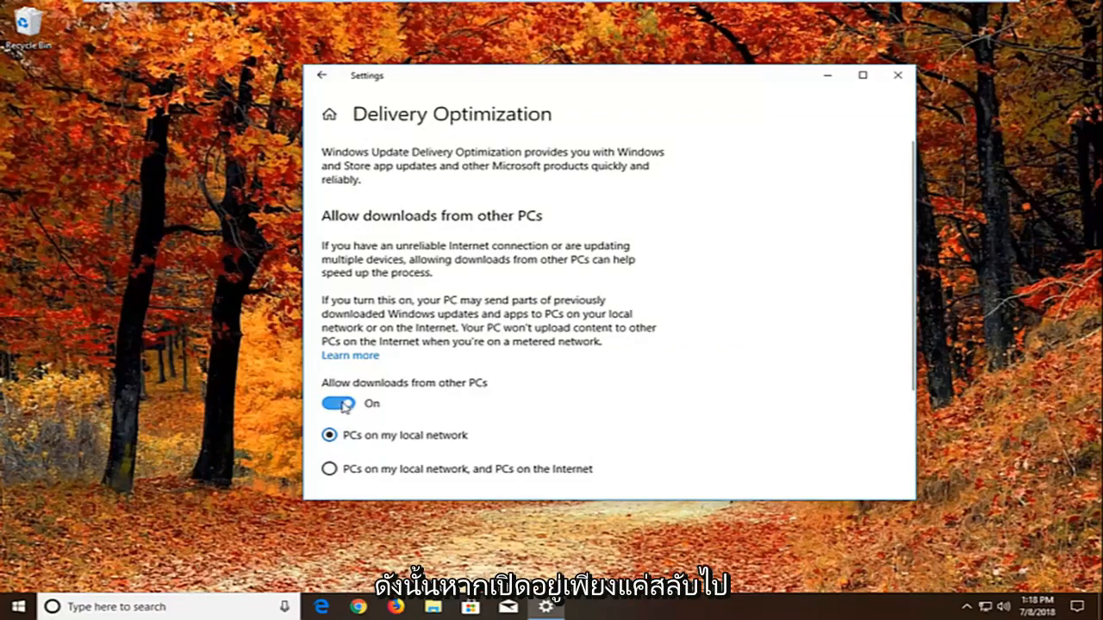
Step: Switch Allow downloads from other PCs to Off and close Settings
left_click(338, 403)
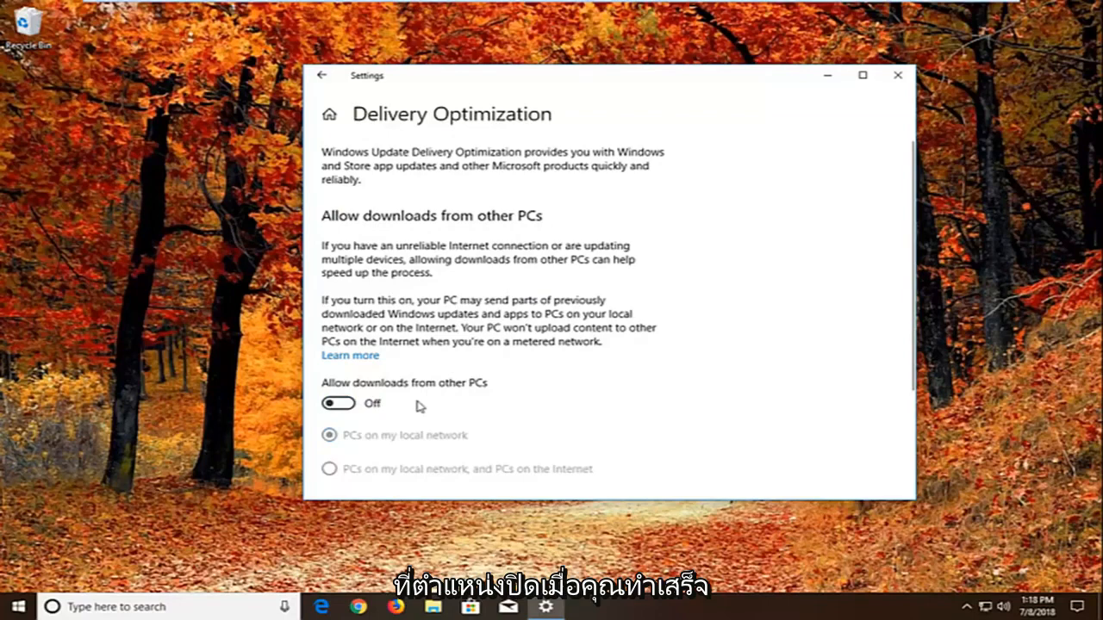
mouse_move(966, 9)
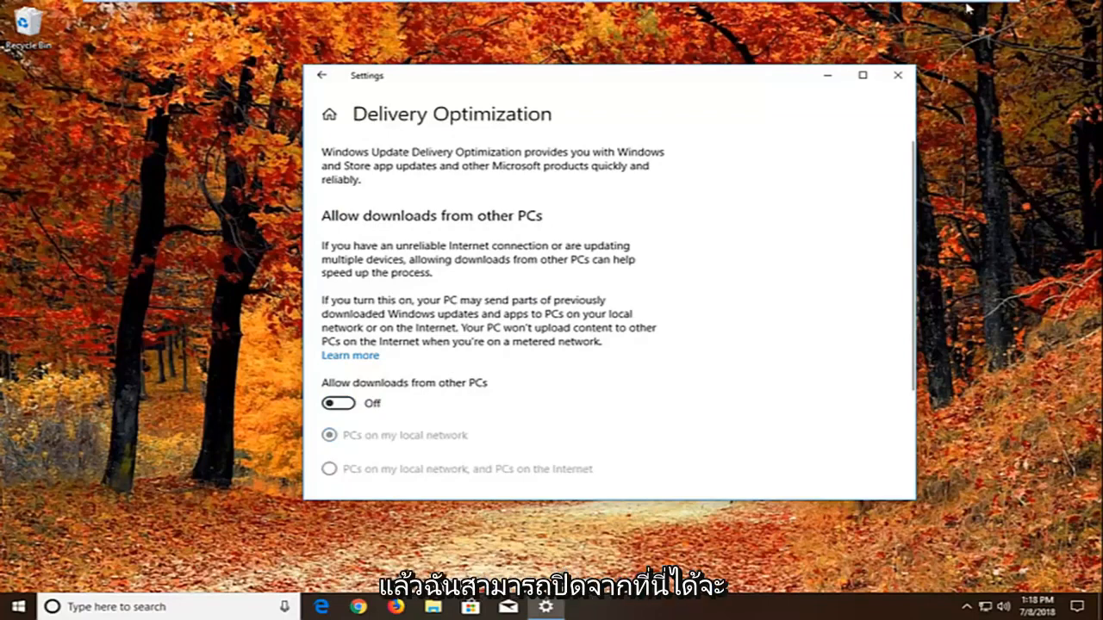
left_click(897, 75)
type("teroub")
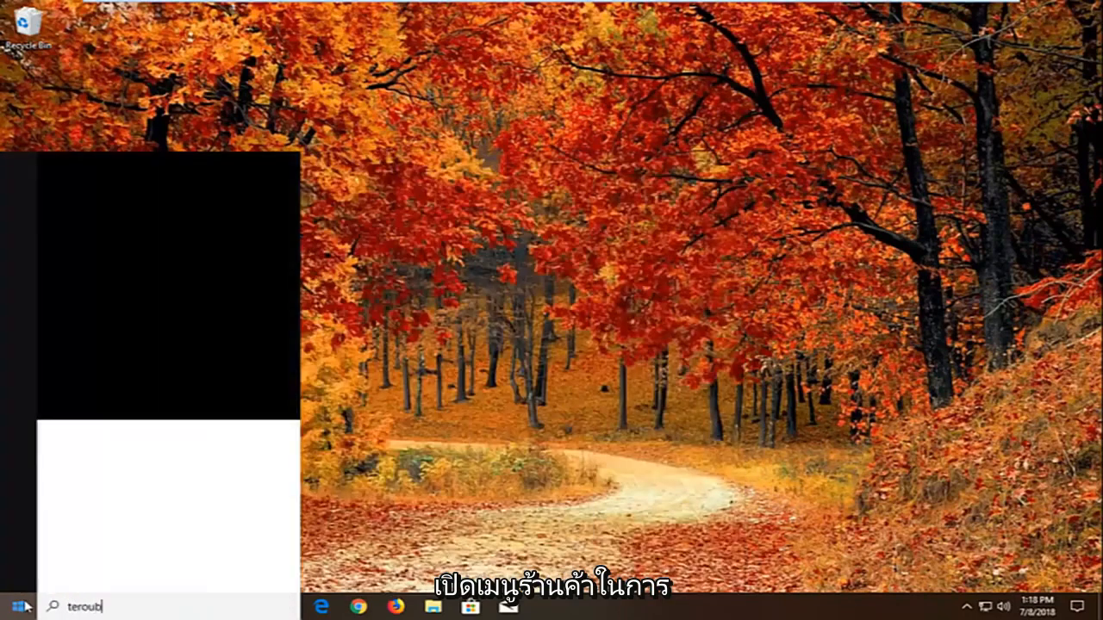
Step: Search the Start menu for 'troubleshoot'
type("troubleshoot")
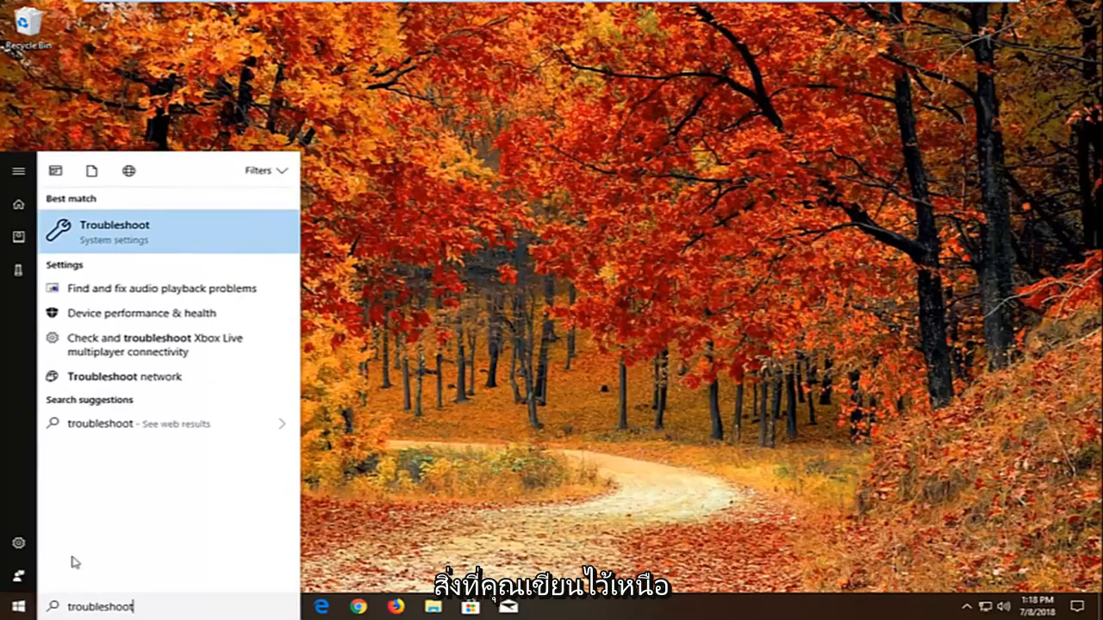
mouse_move(132, 234)
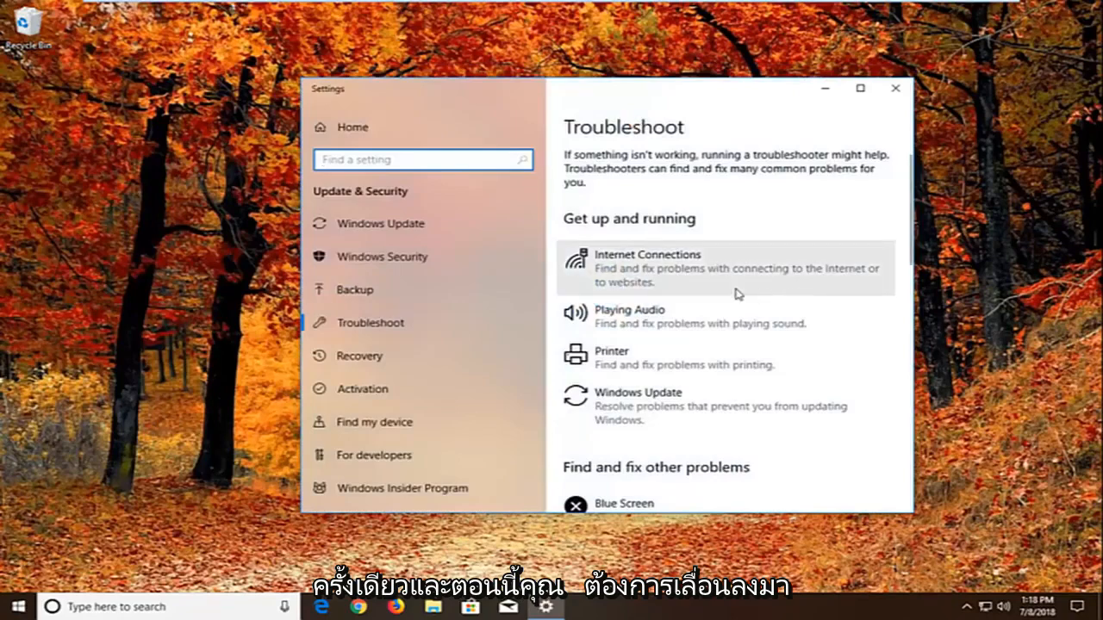
Step: Run the Windows Store Apps troubleshooter from the Troubleshoot list
scroll("down", 3)
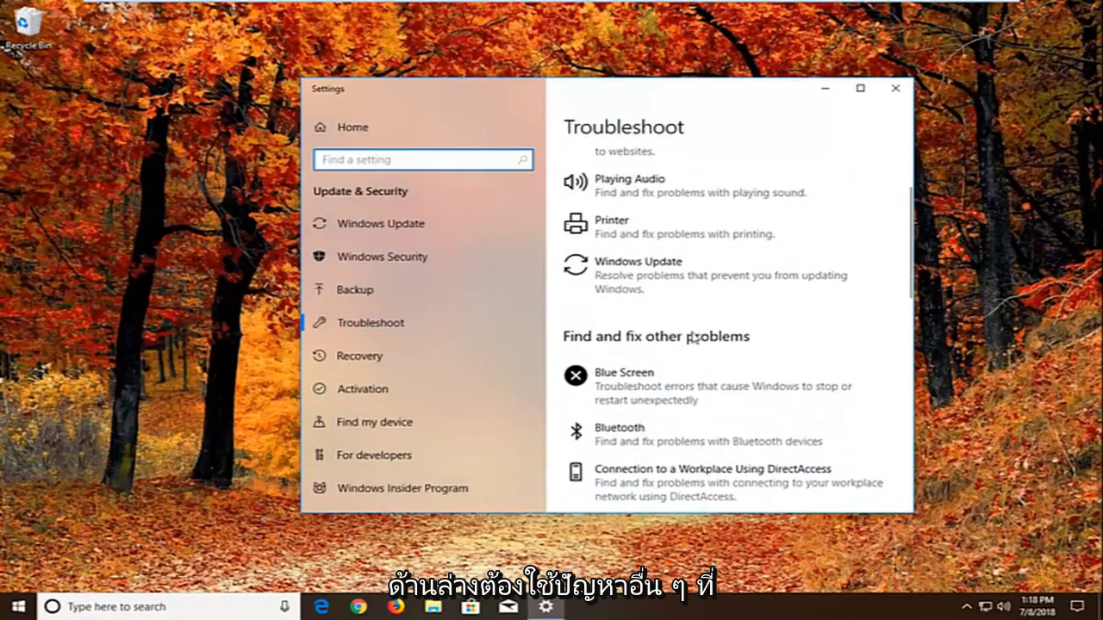
scroll("down", 3)
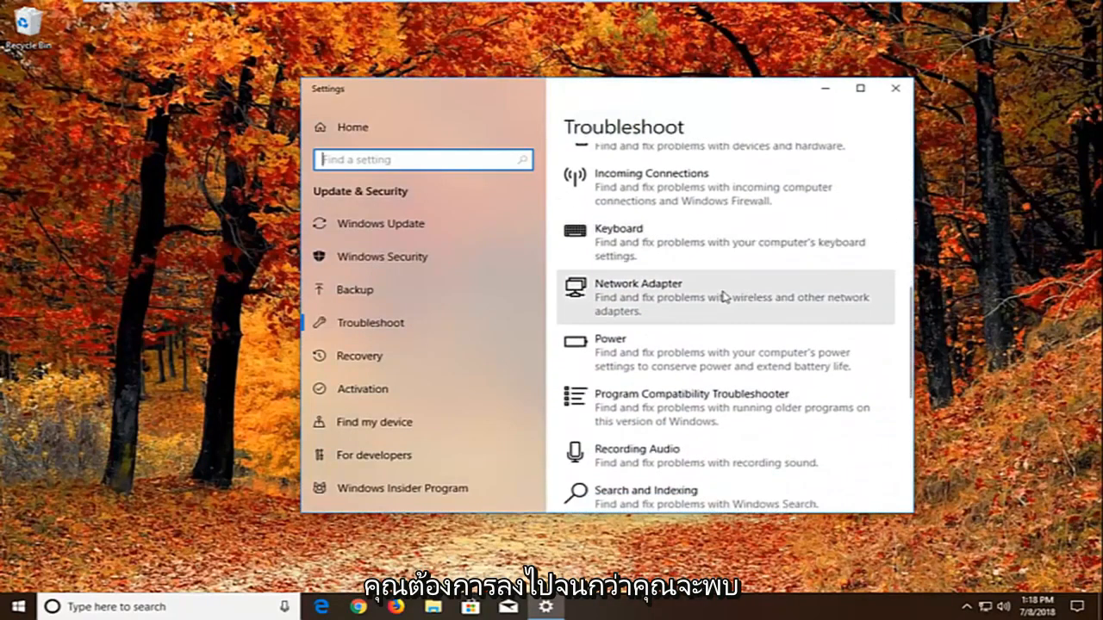
scroll("down", 3)
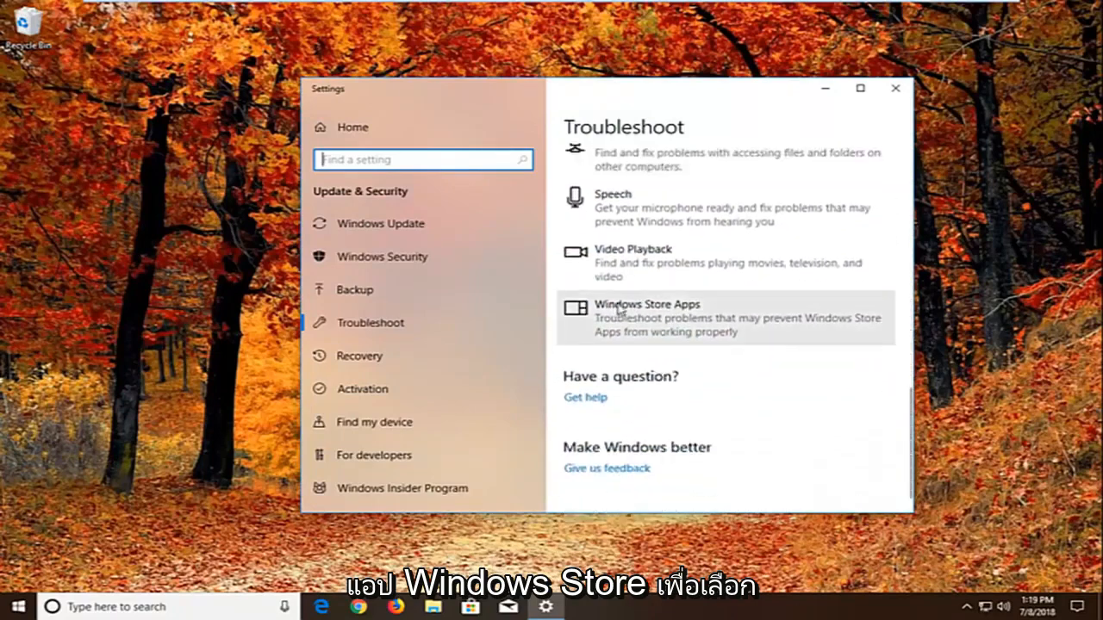
left_click(724, 317)
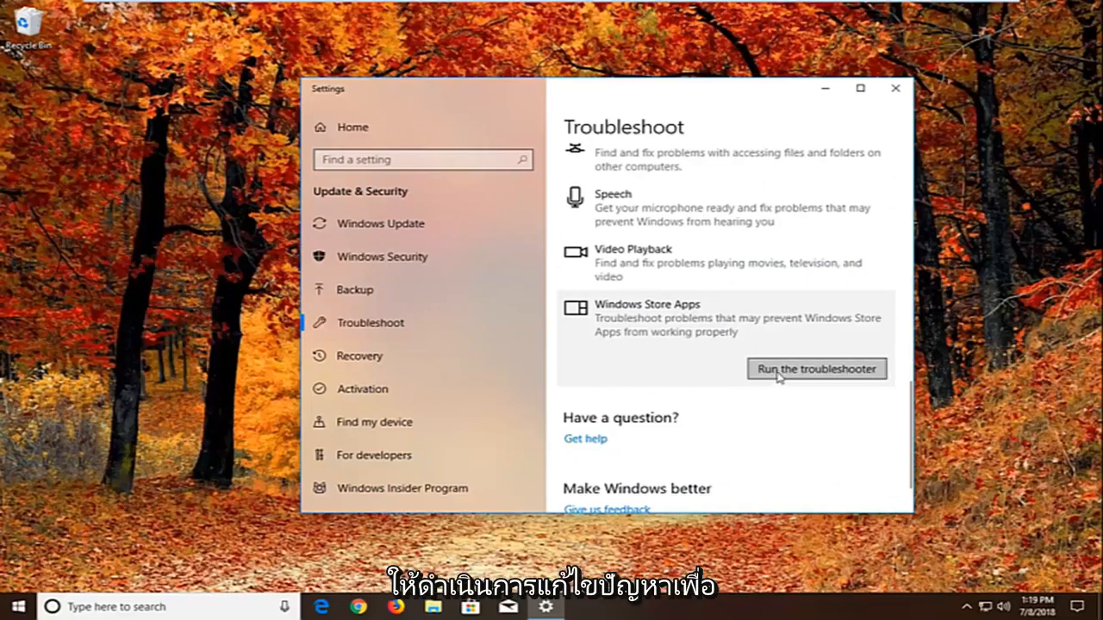
left_click(816, 369)
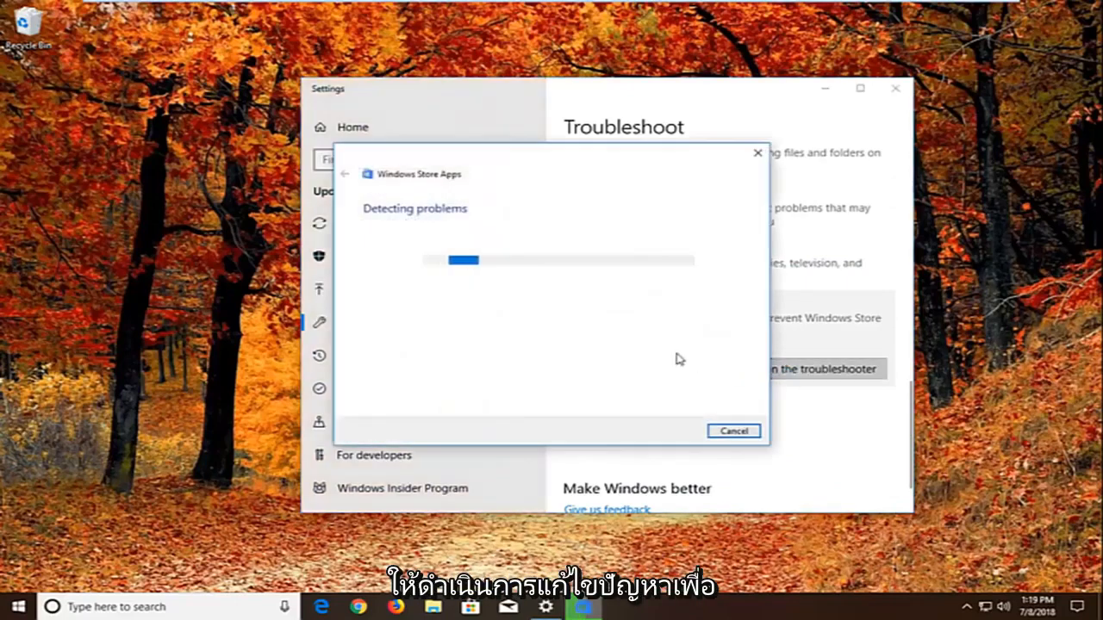
mouse_move(576, 333)
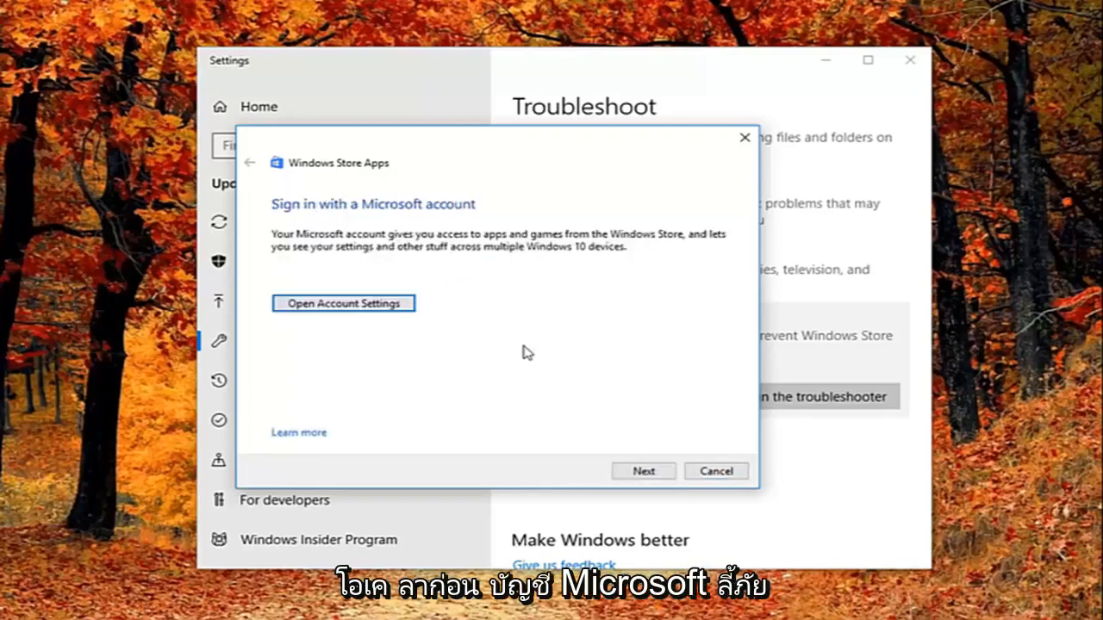
mouse_move(594, 475)
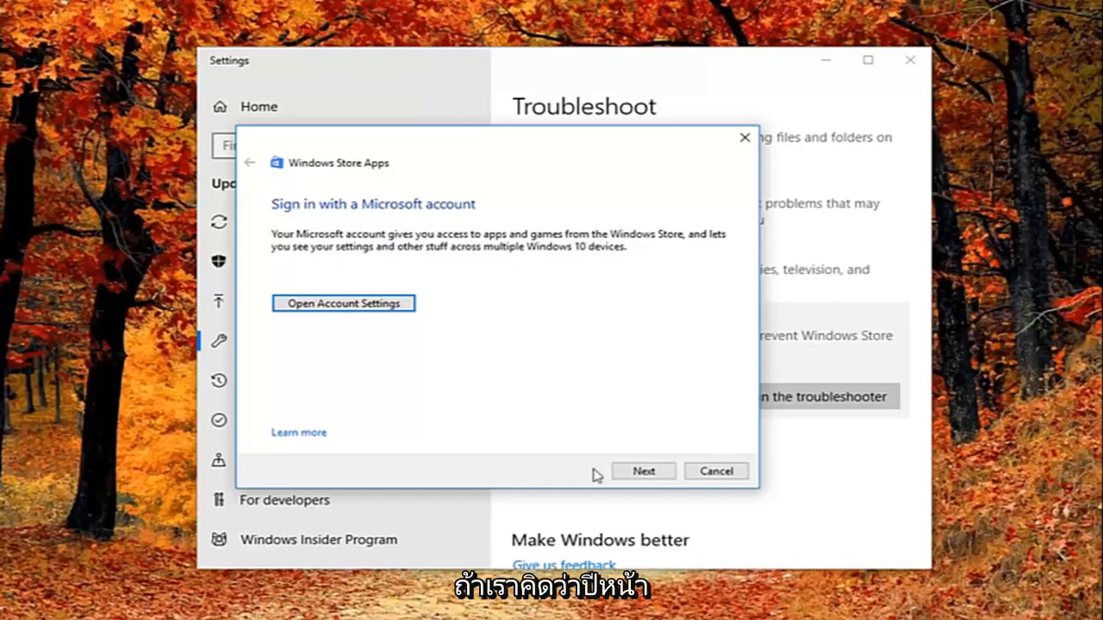
Step: Skip the Microsoft account sign-in and reset-an-app suggestions so diagnostics continue
left_click(643, 471)
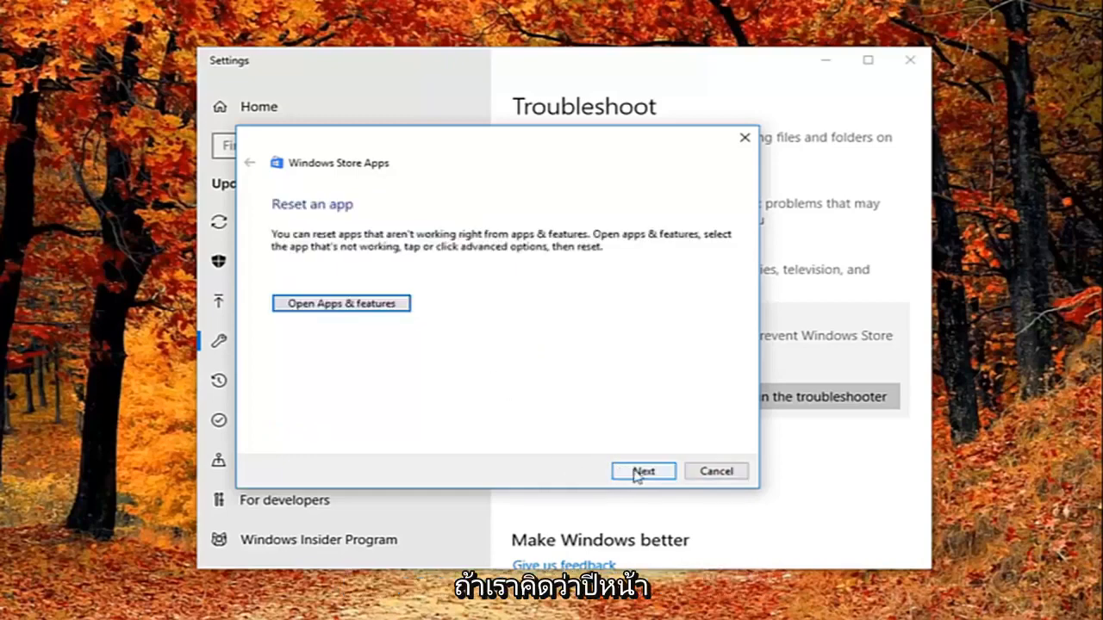
mouse_move(405, 337)
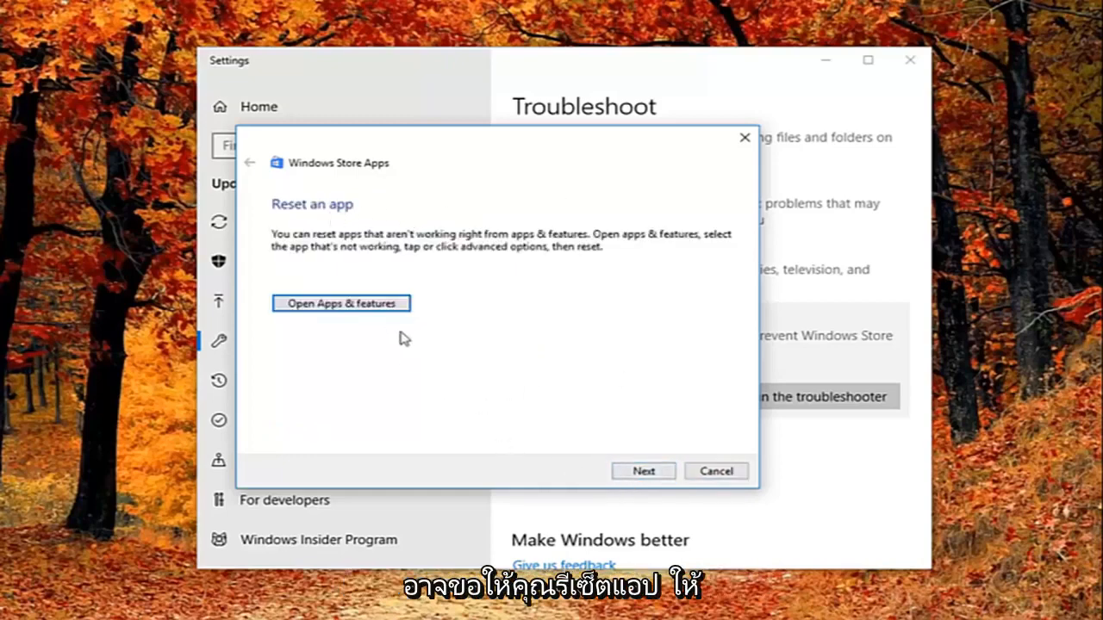
mouse_move(428, 257)
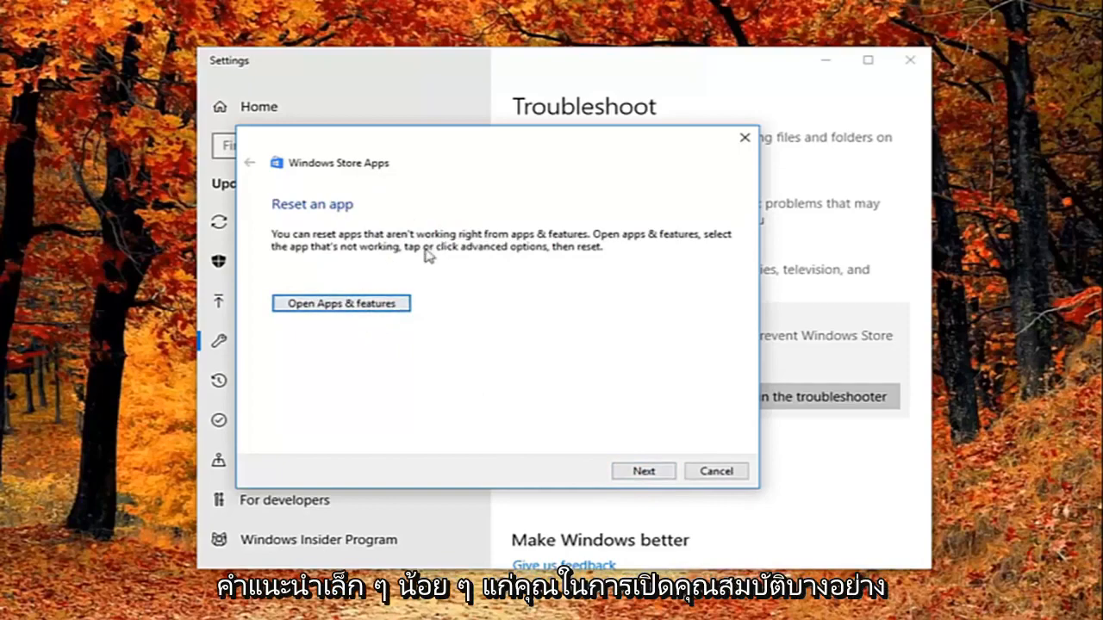
mouse_move(643, 471)
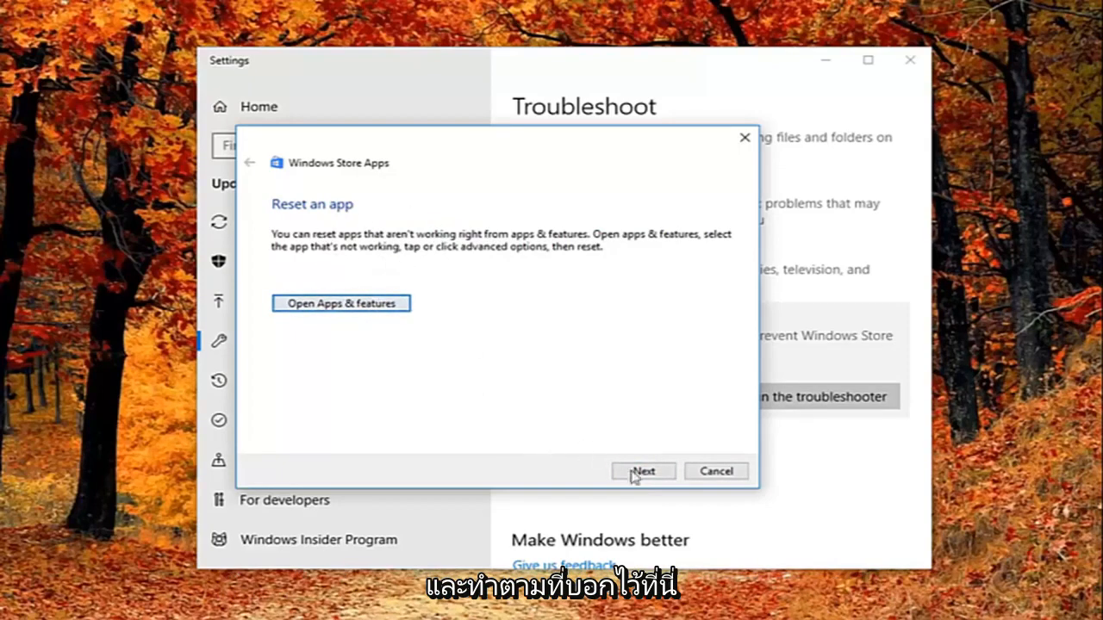
left_click(643, 472)
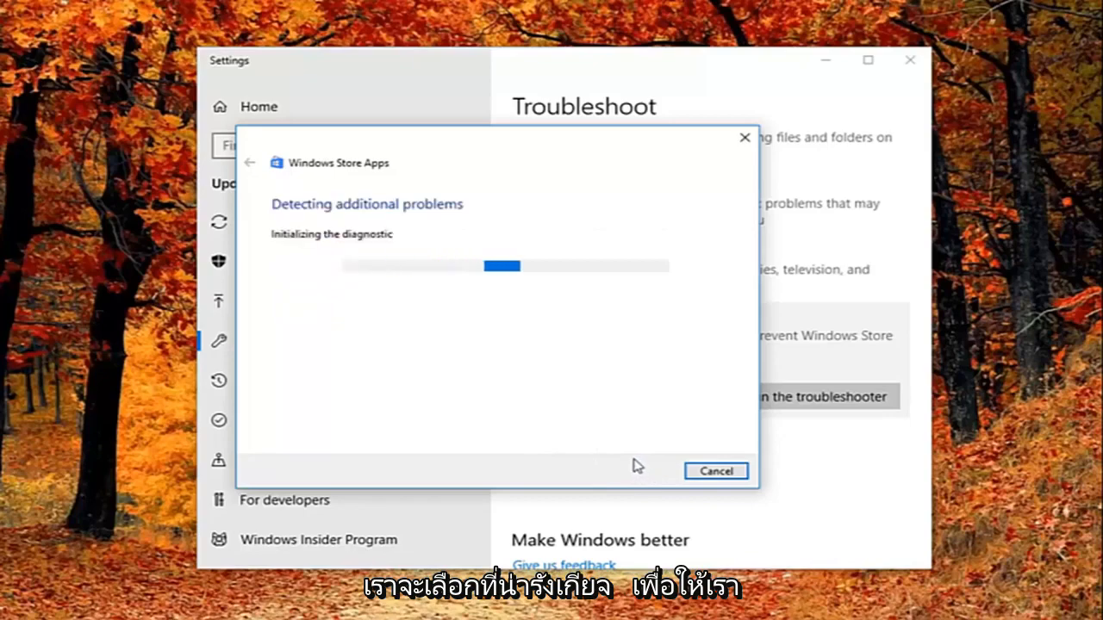
mouse_move(618, 459)
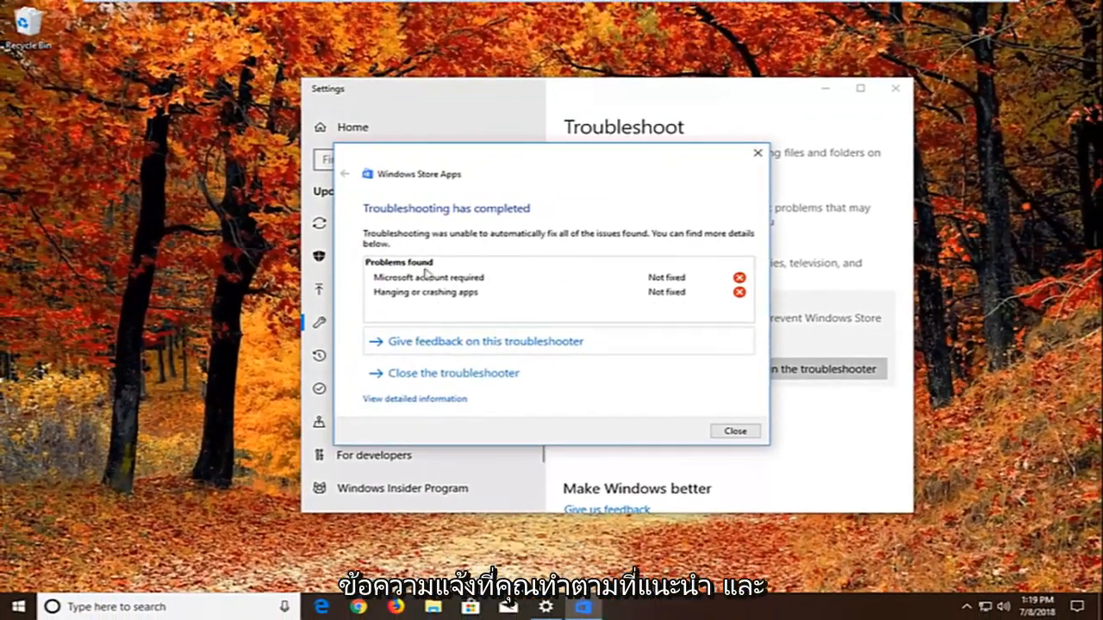
mouse_move(430, 300)
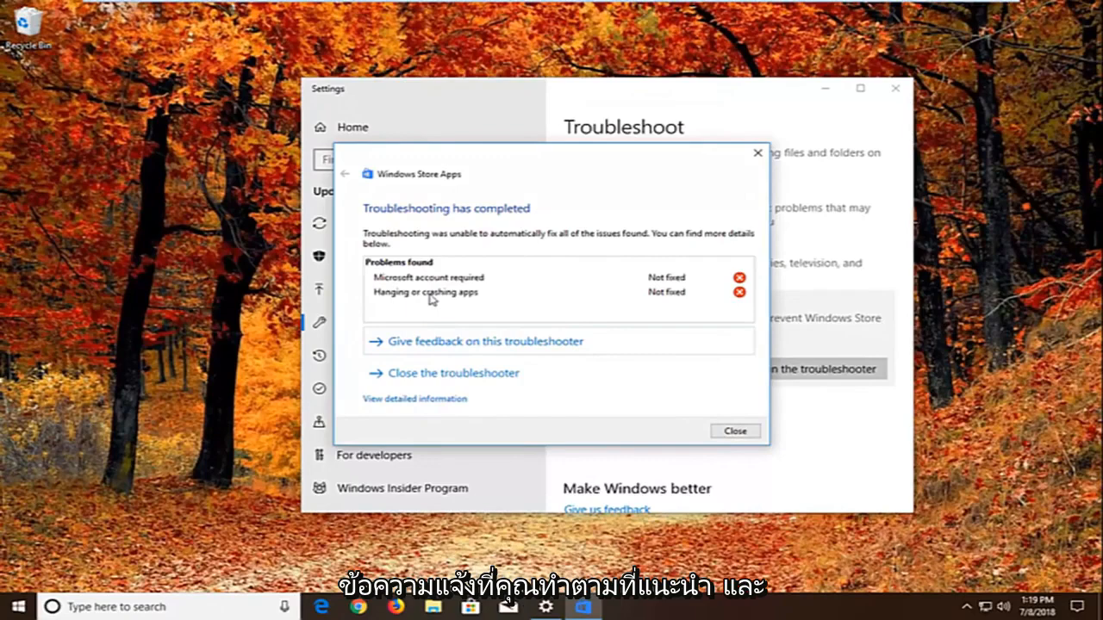
mouse_move(440, 311)
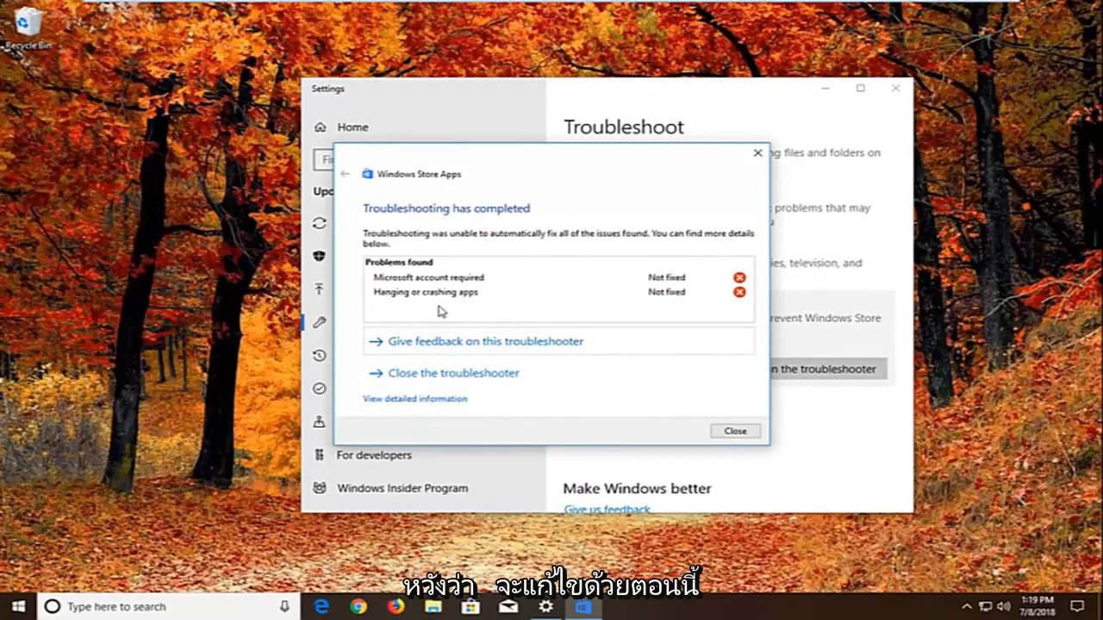
Step: Close the finished troubleshooter and search Start for 'services'
left_click(734, 431)
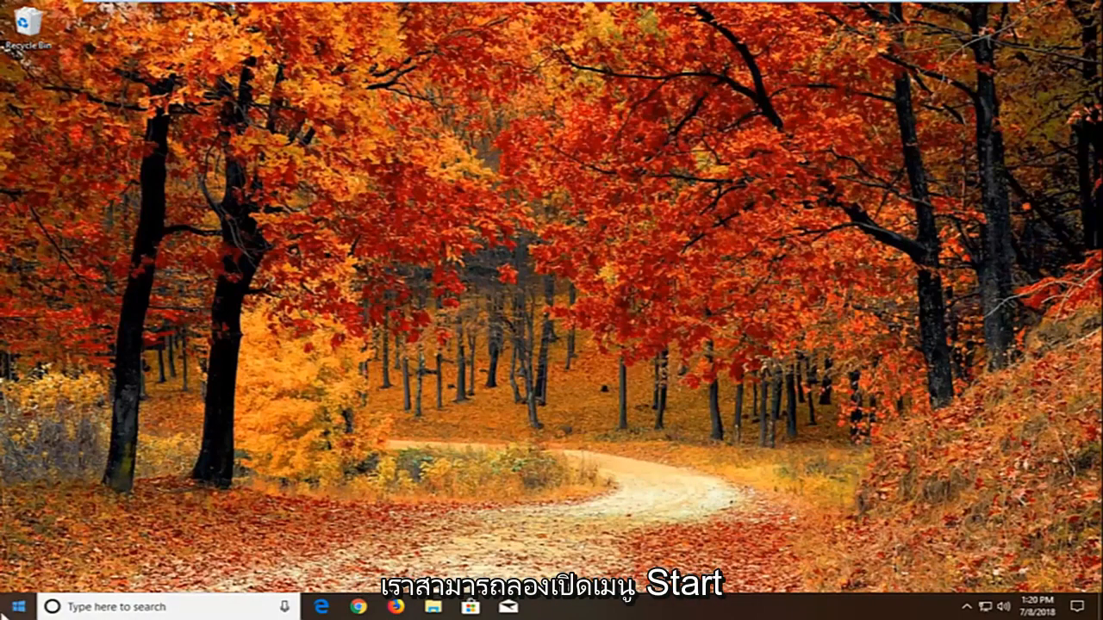
left_click(13, 606)
type("component")
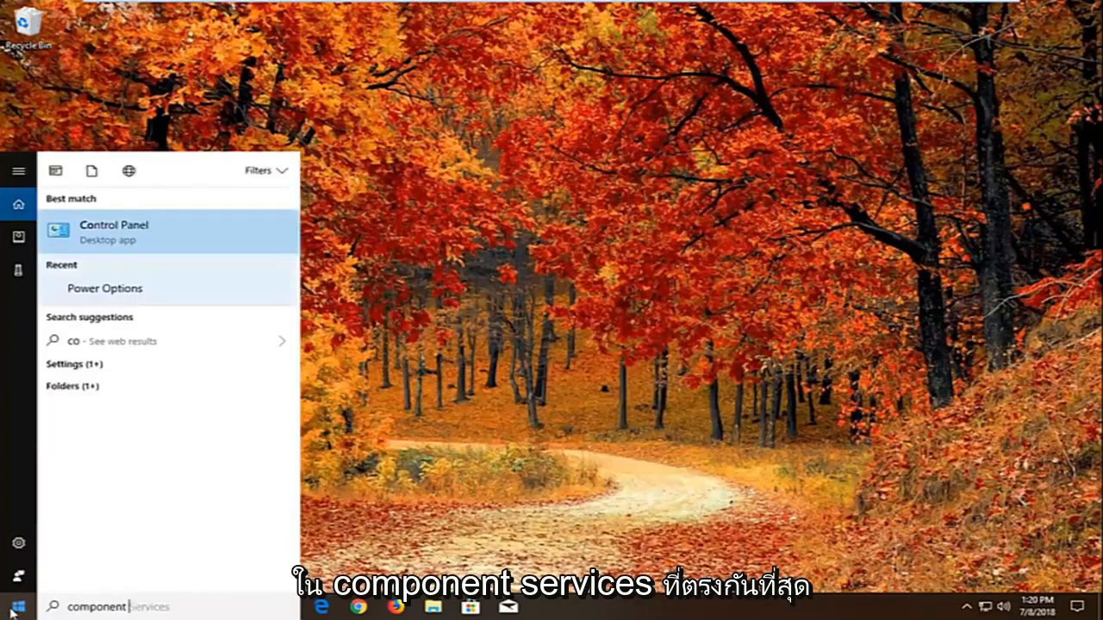
type("services")
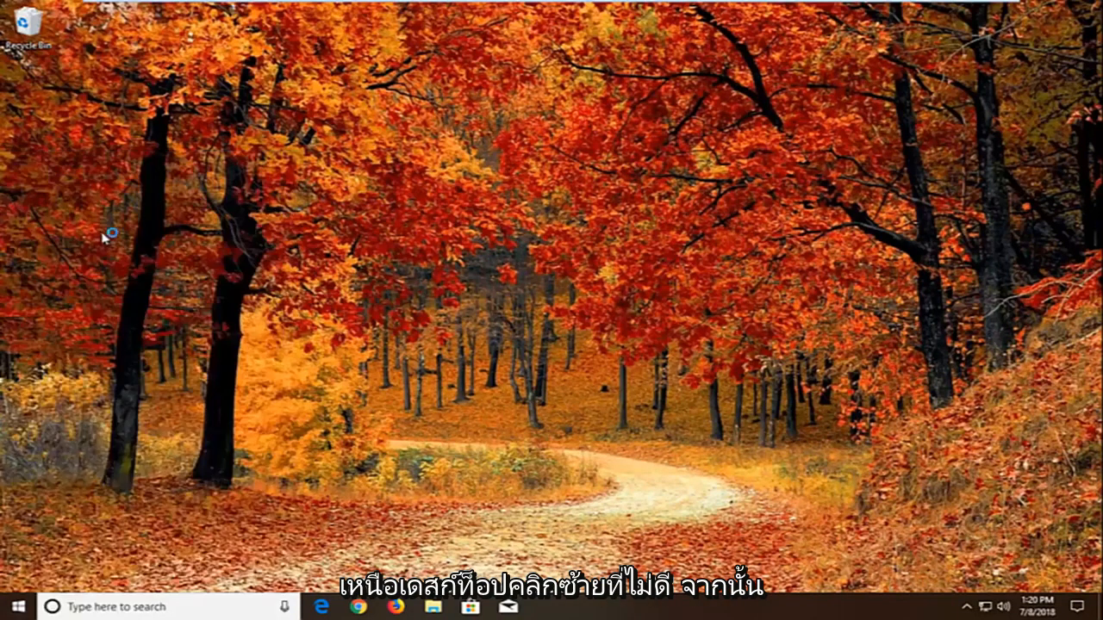
mouse_move(127, 272)
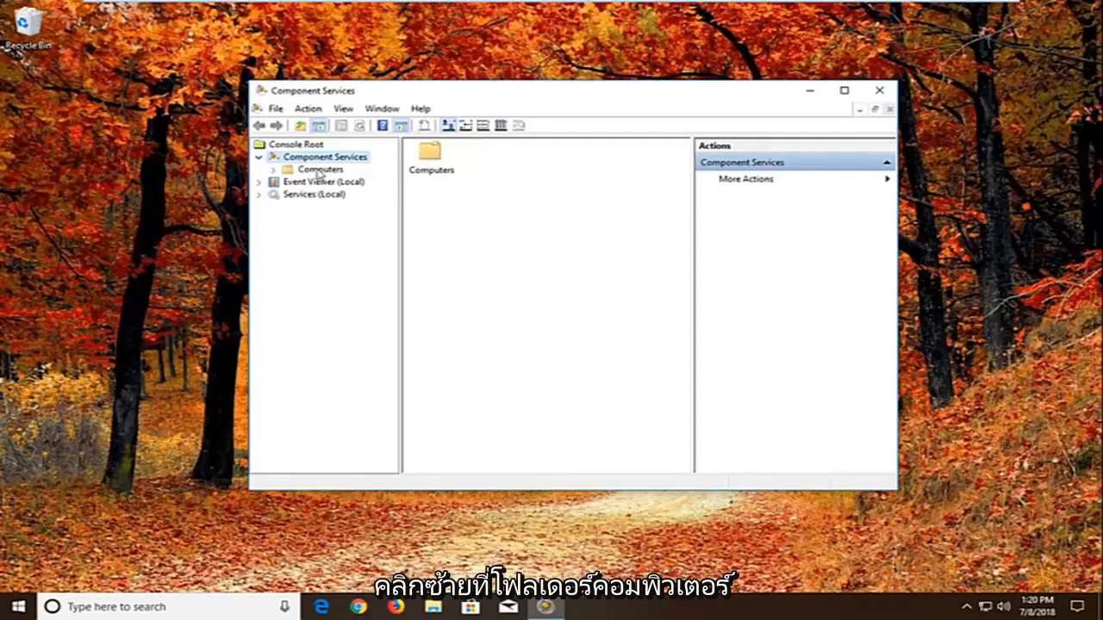
Step: Open My Computer's Properties from the Computers folder in Component Services
left_click(320, 169)
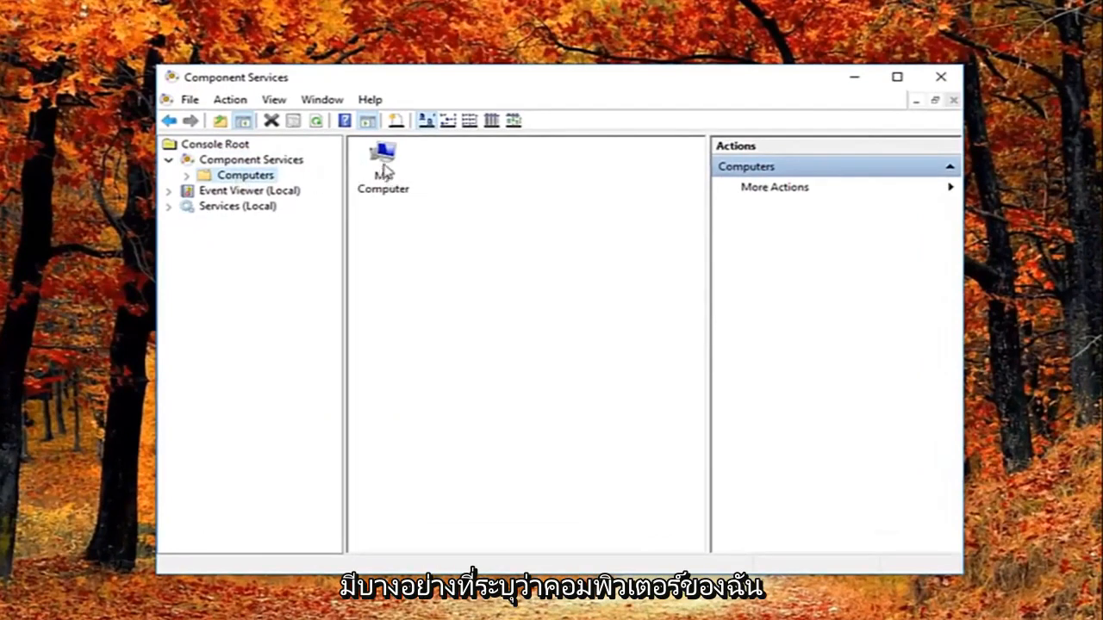
right_click(383, 159)
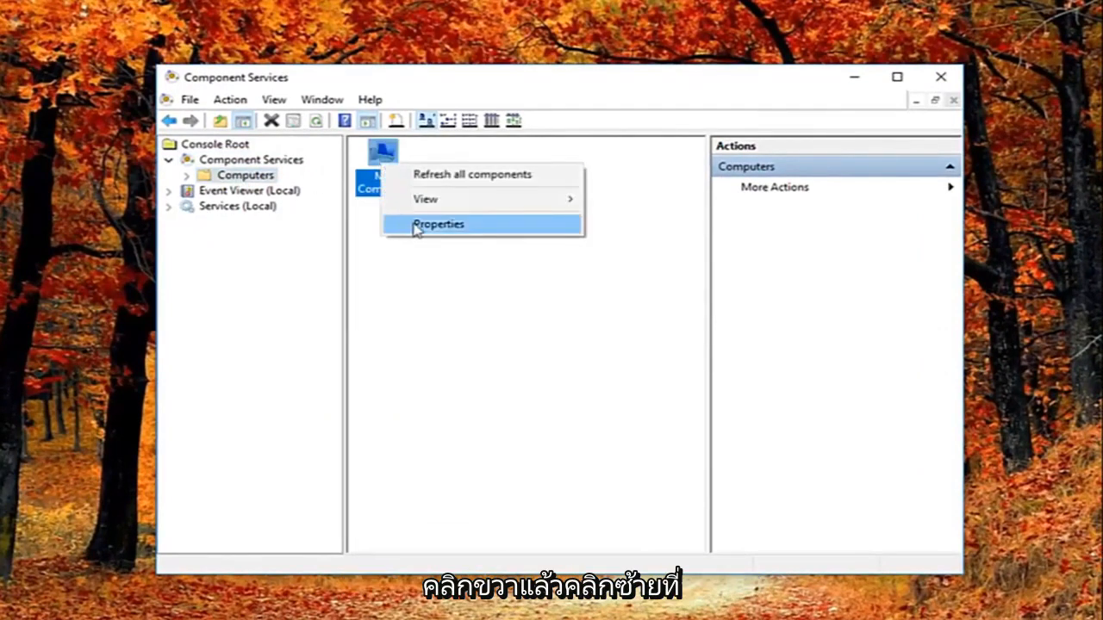
left_click(439, 224)
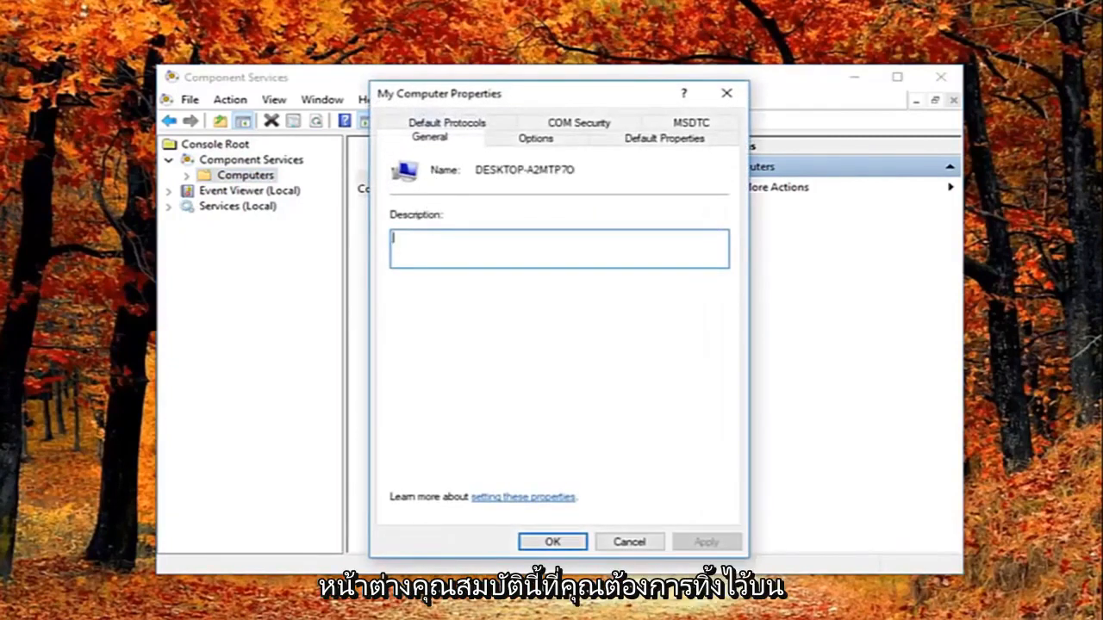
Step: Show the Default Properties tab, where Distributed COM is enabled with Connect authentication
left_click(664, 137)
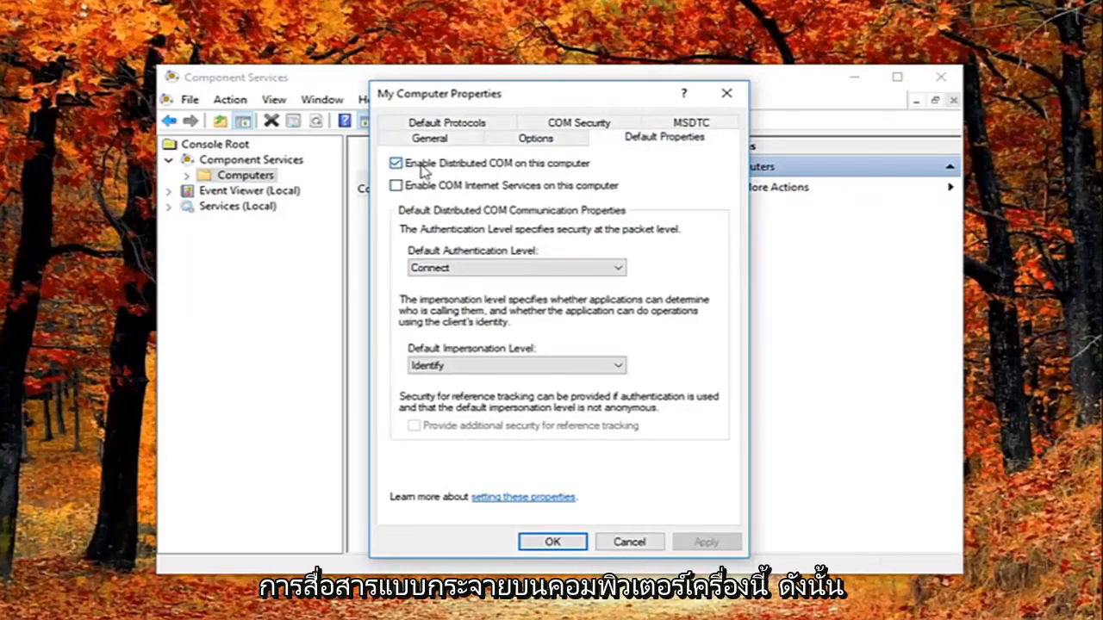
mouse_move(446, 169)
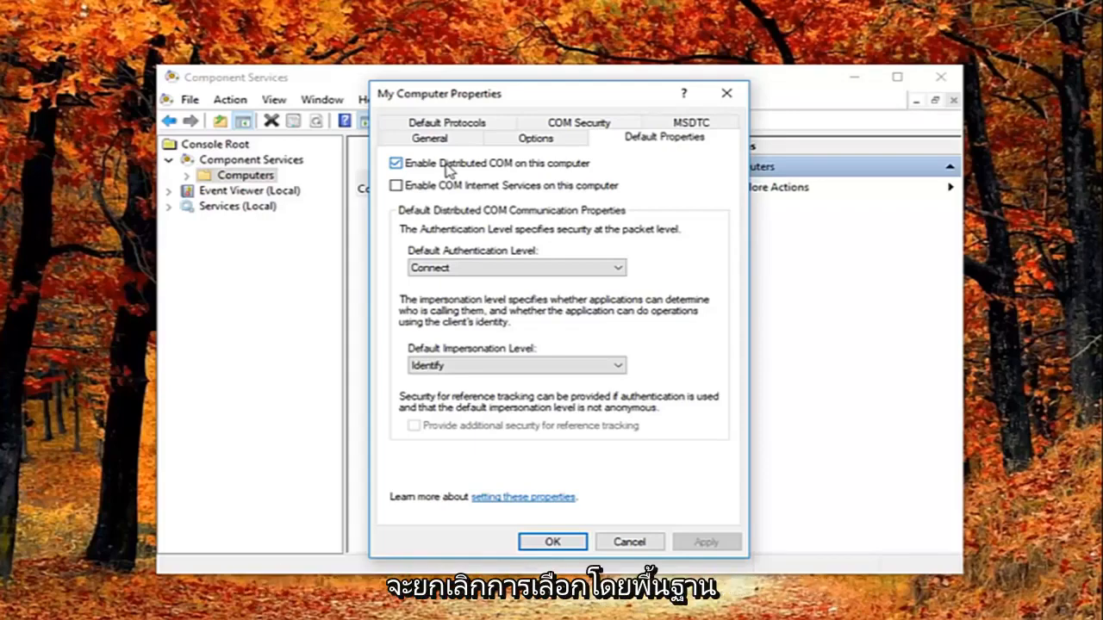
Step: Uncheck Enable Distributed COM on this computer and confirm the machine-wide DCOM warning
left_click(396, 163)
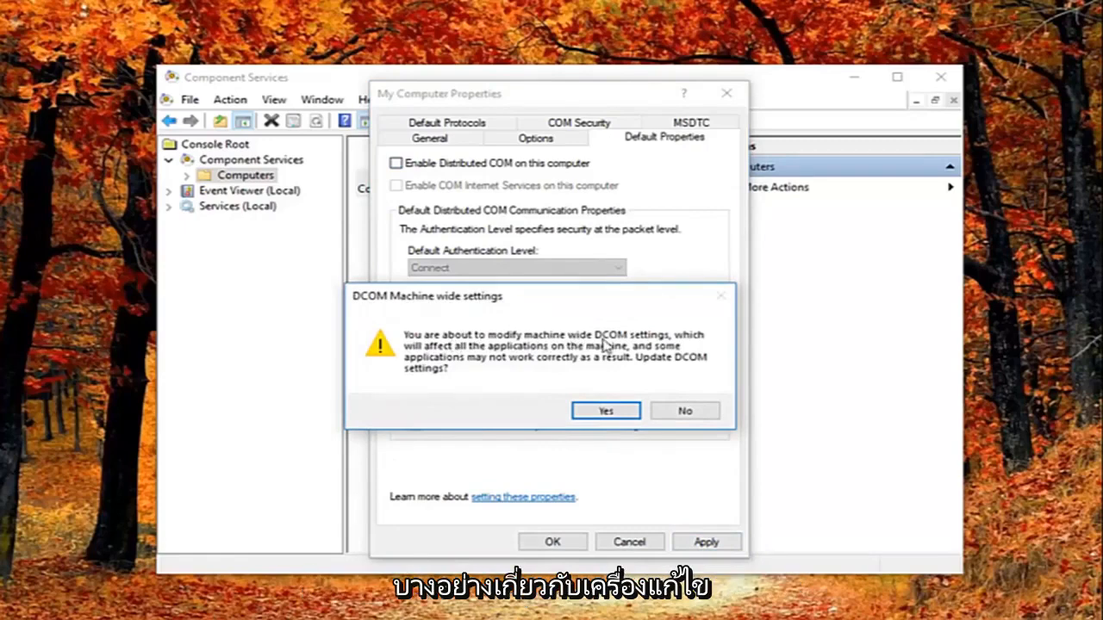
mouse_move(493, 363)
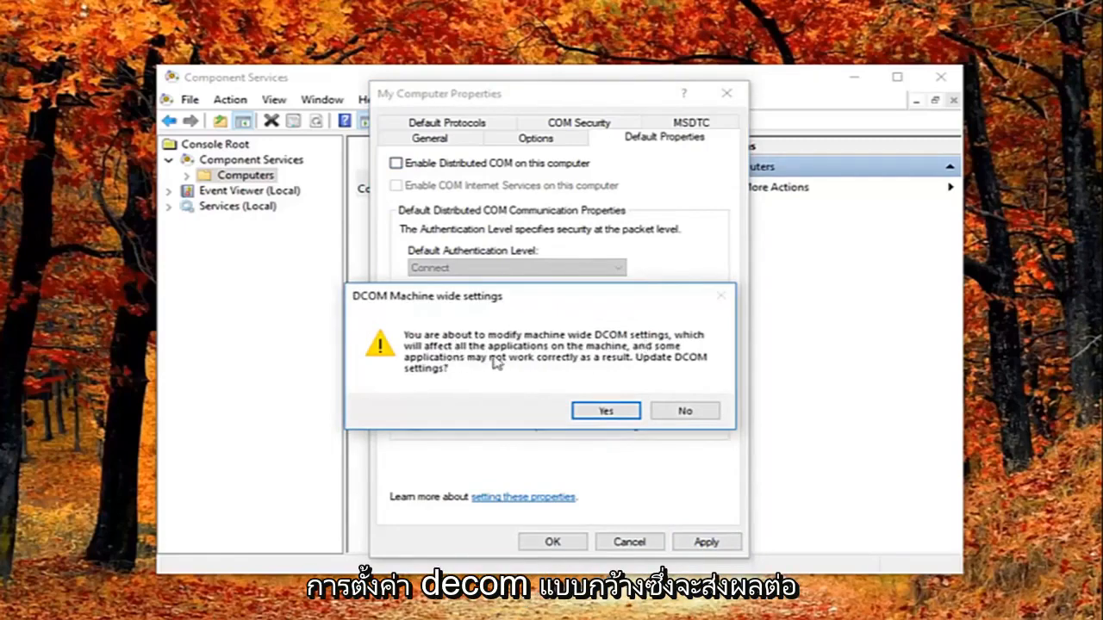
mouse_move(472, 373)
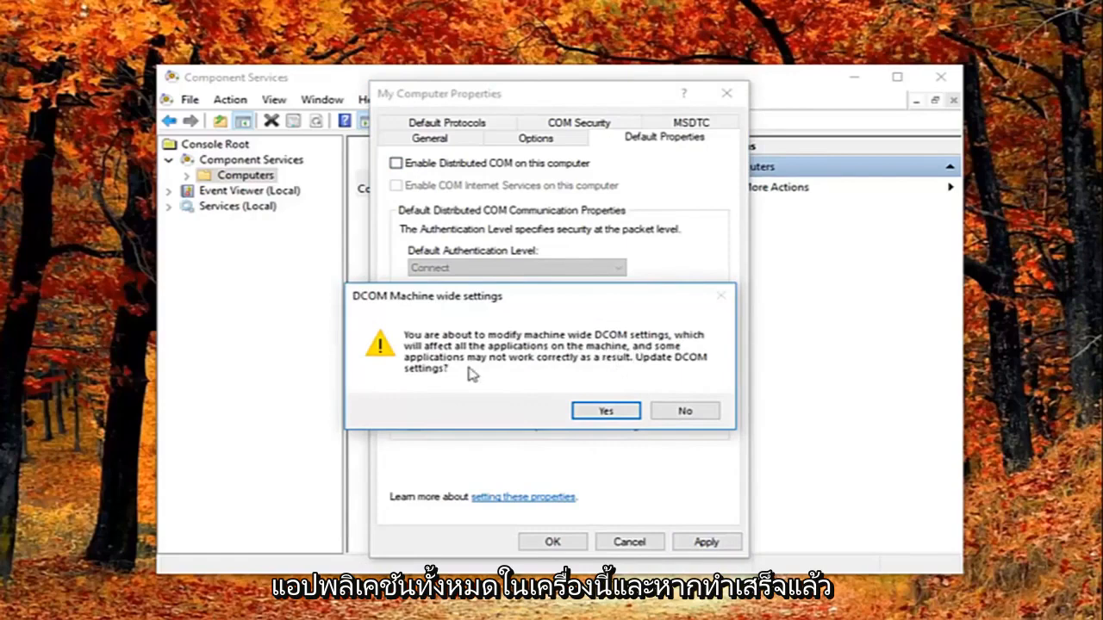
mouse_move(600, 366)
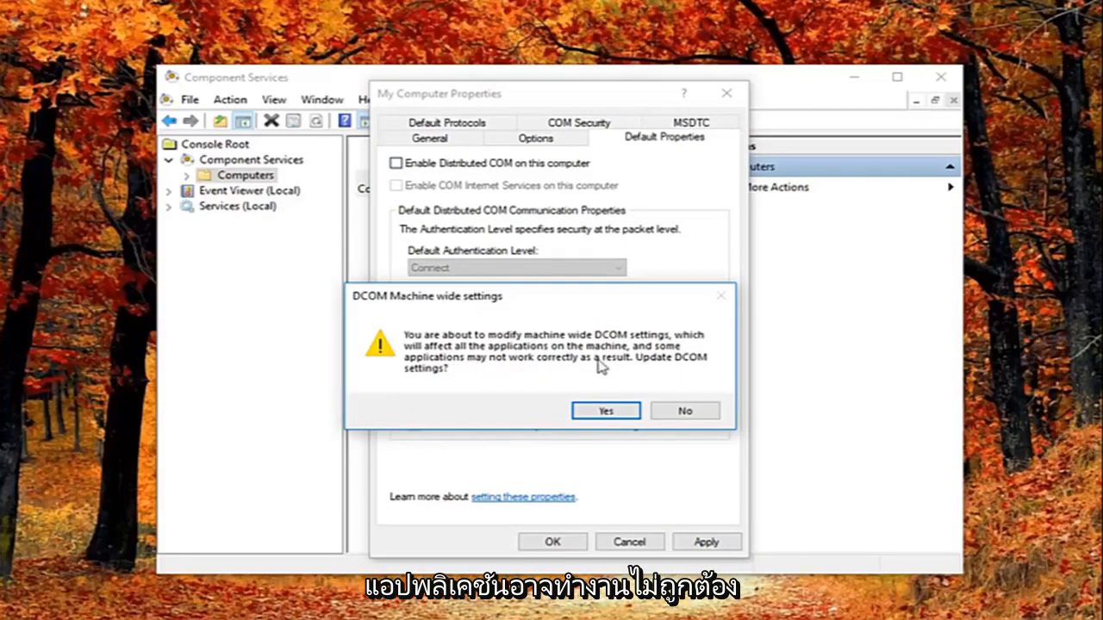
mouse_move(447, 413)
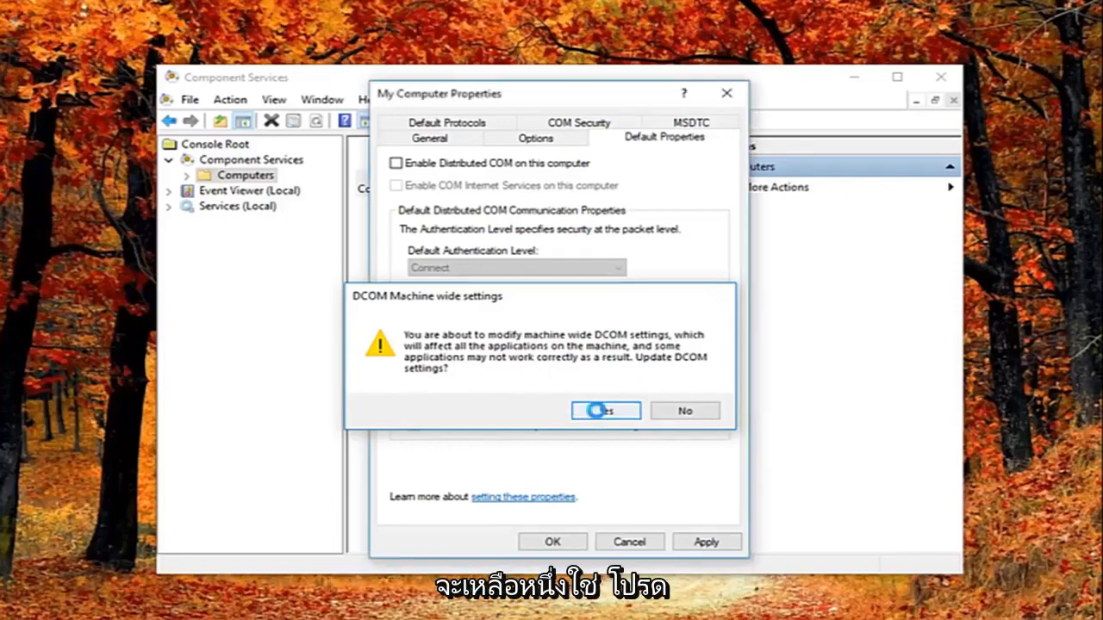
left_click(604, 411)
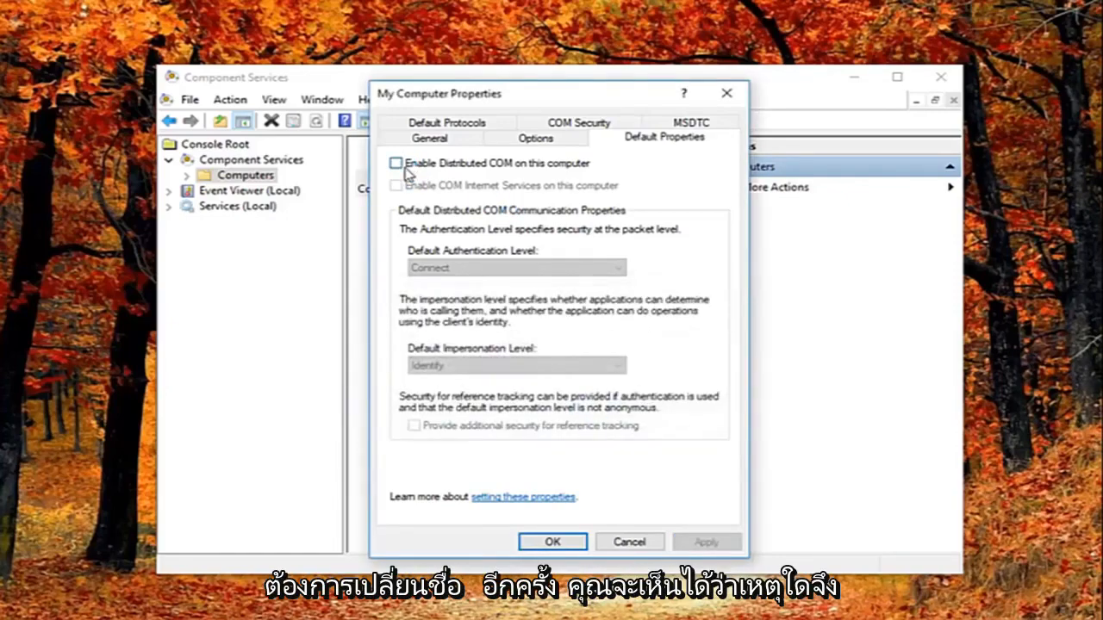
mouse_move(487, 293)
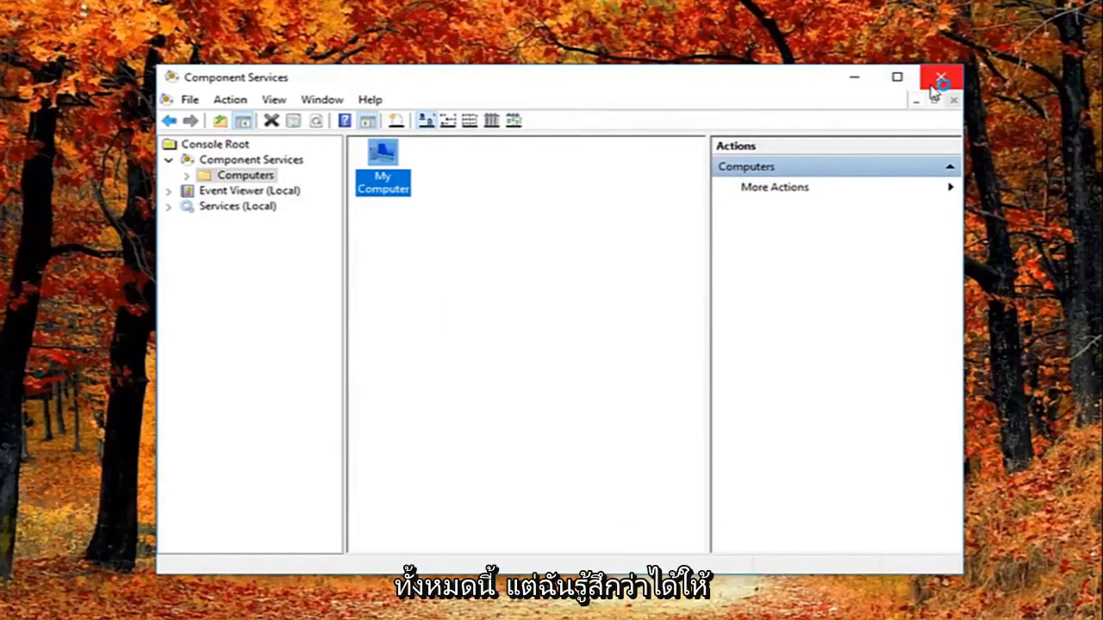
Step: Close the Component Services window to return to the desktop
left_click(940, 77)
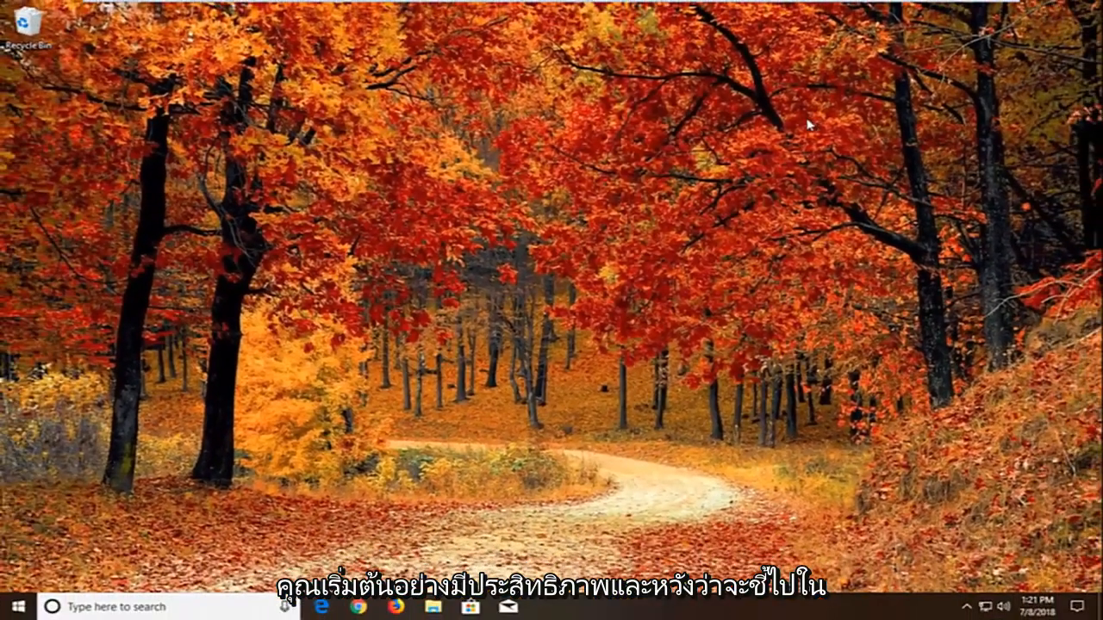